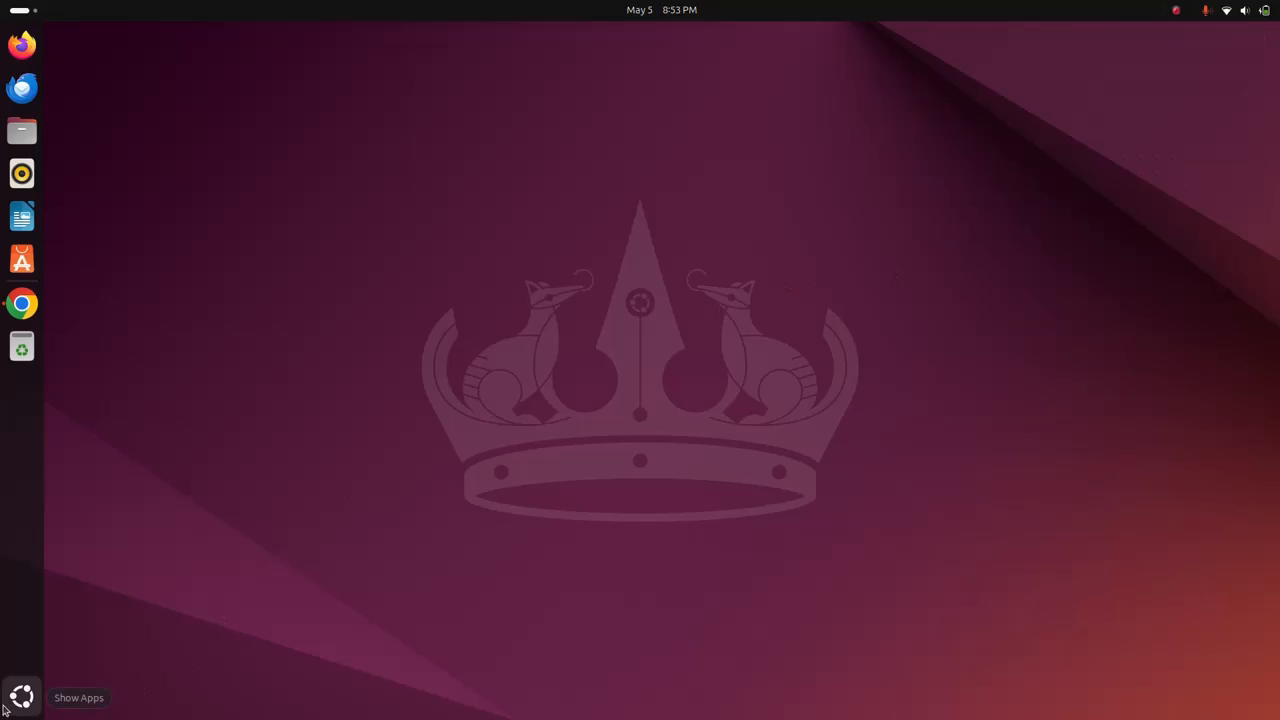
# Launch a terminal window from the dock and begin entering a sudo/npm command.
pyautogui.click(20, 696)
pyautogui.write('s')
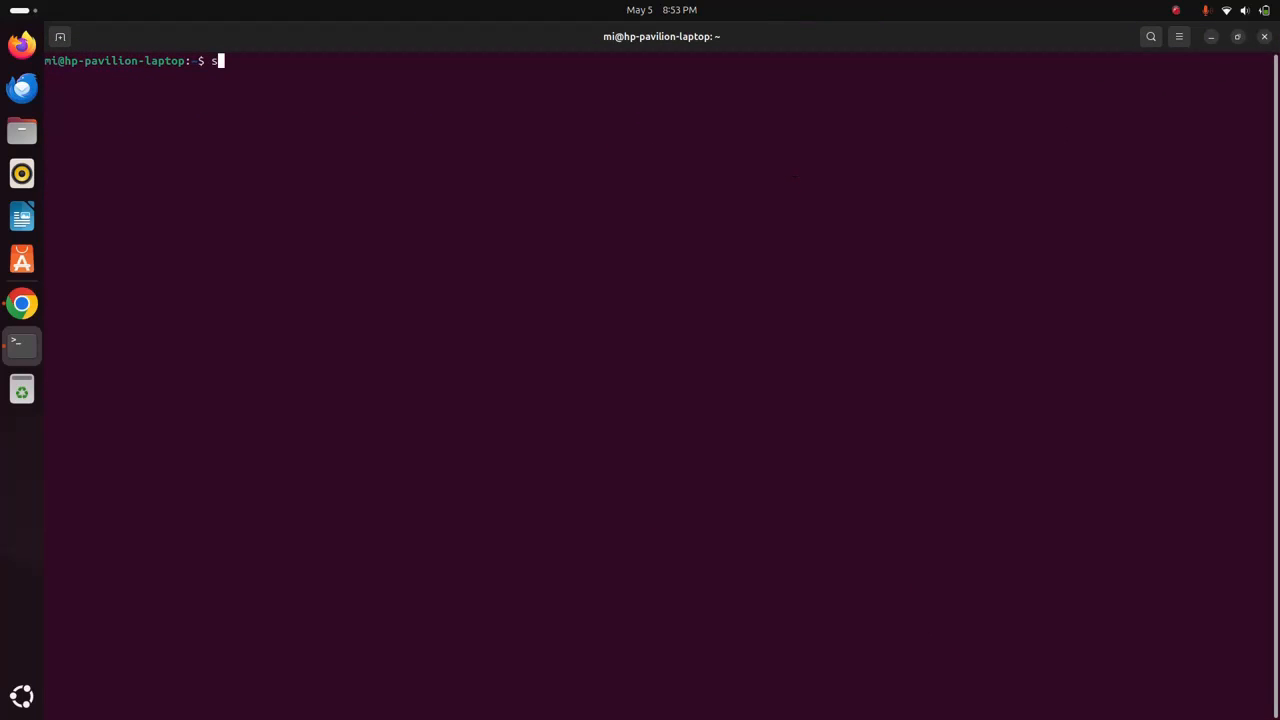
pyautogui.write('udo')
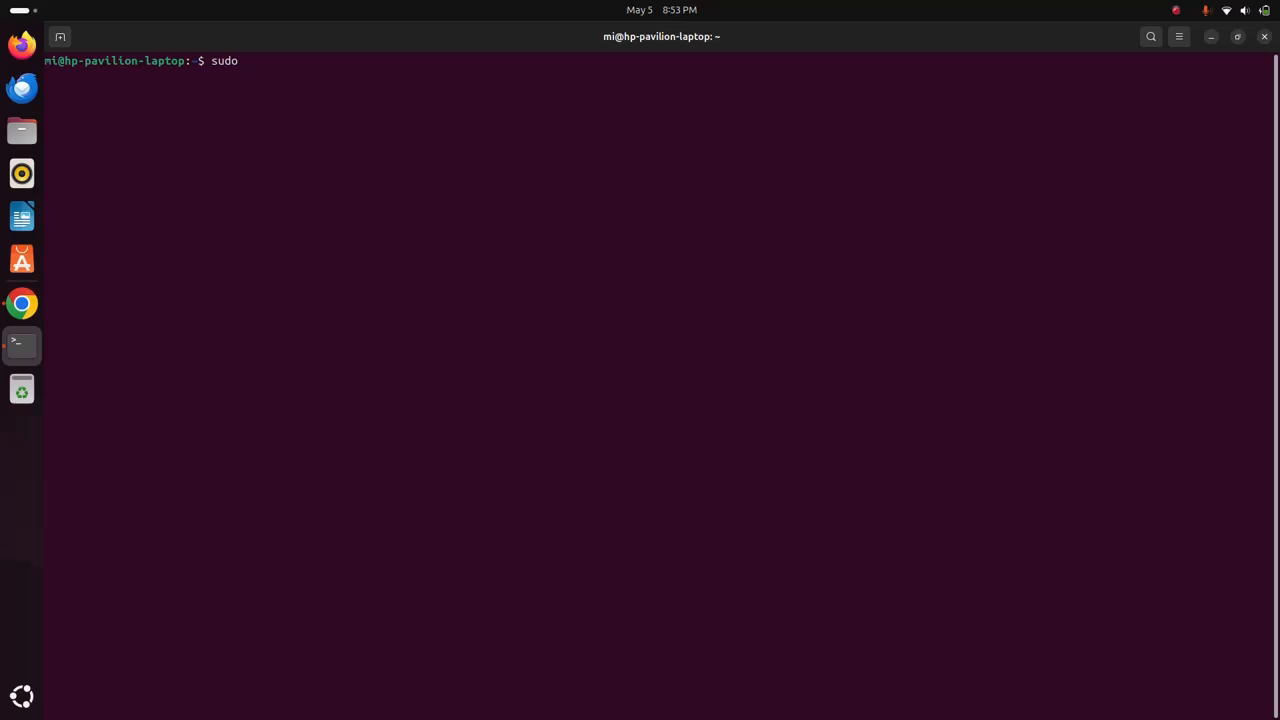
pyautogui.write('a')
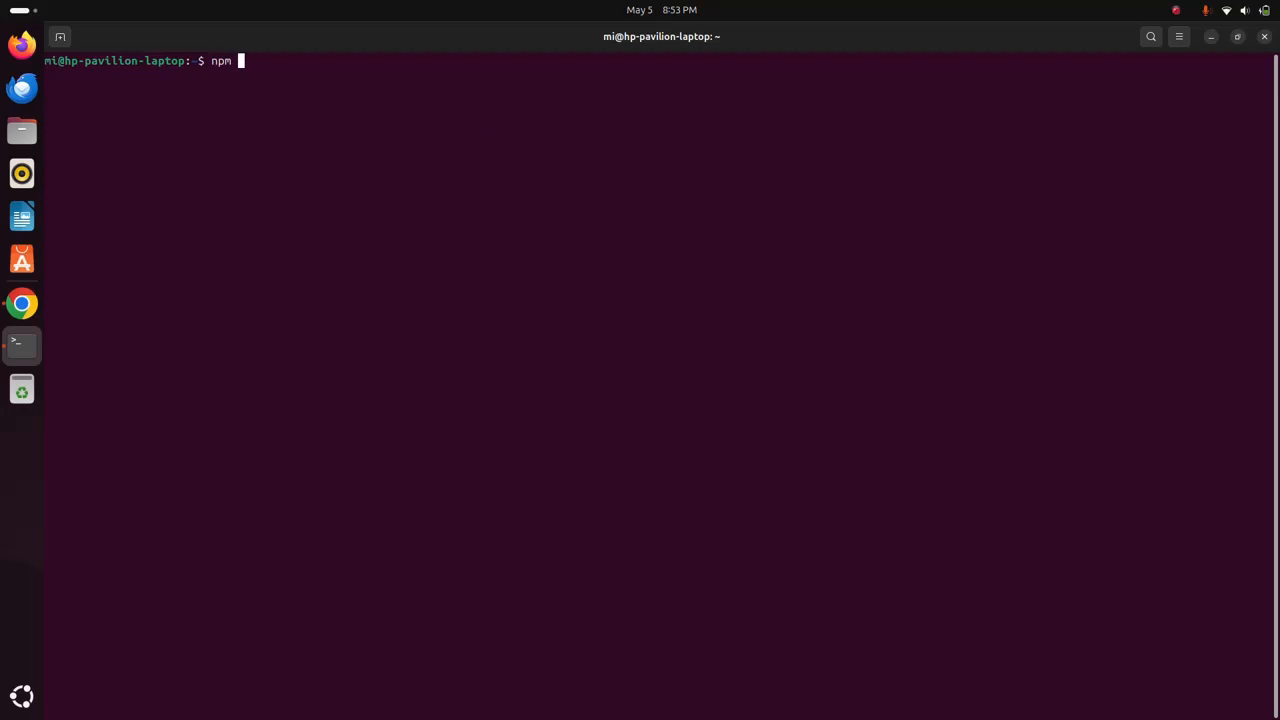
# Check npm 10.5.0 and Node v20.12.2 with --version, then minimize the terminal.
pyautogui.write('--')
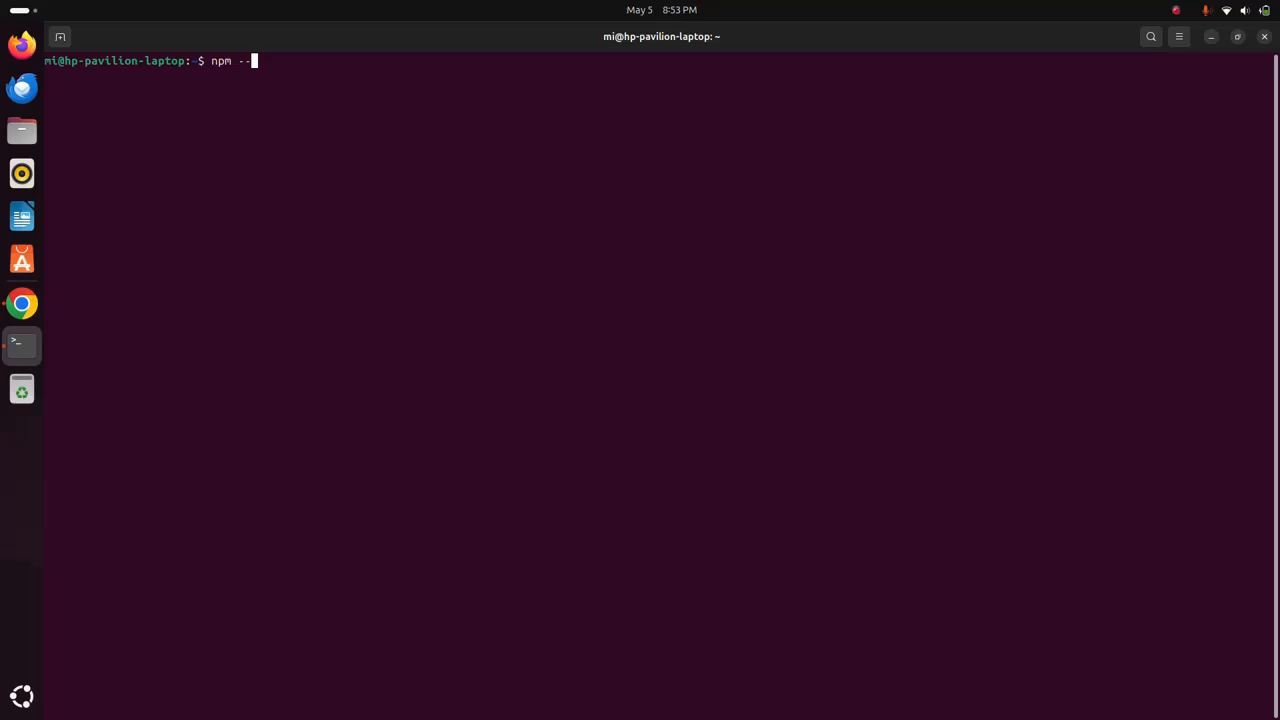
pyautogui.write('version')
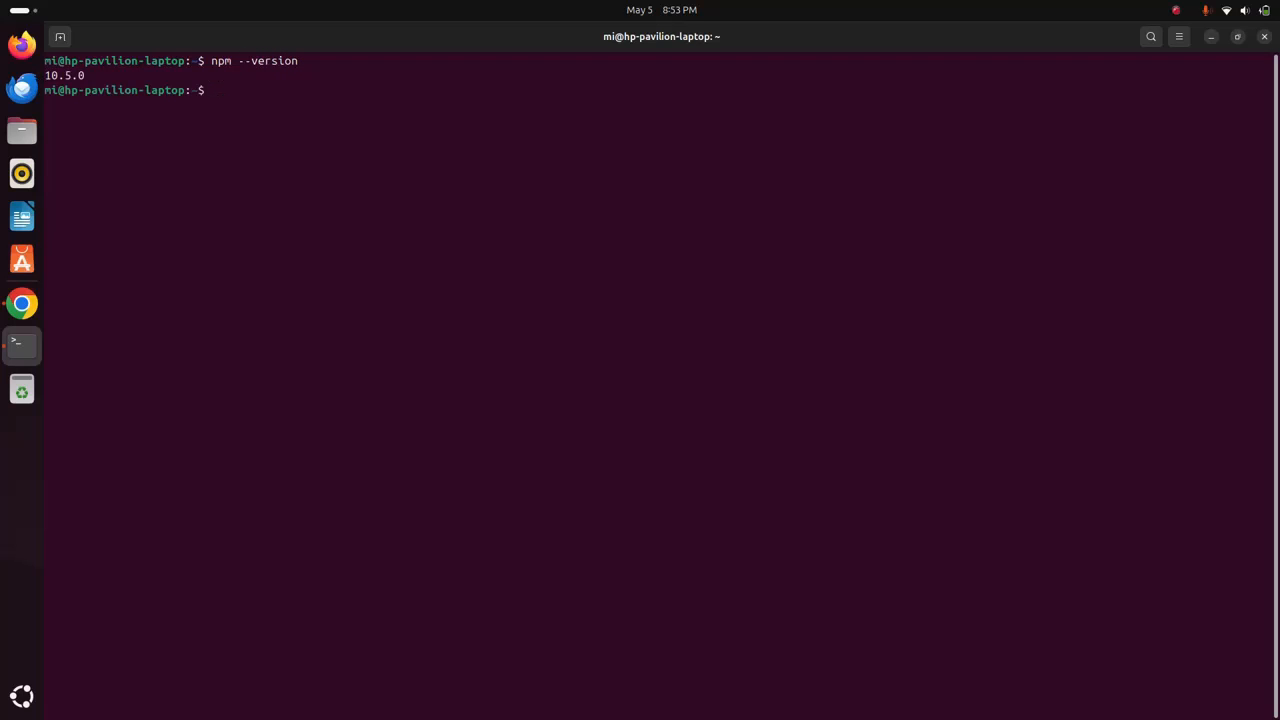
pyautogui.write('npm --version')
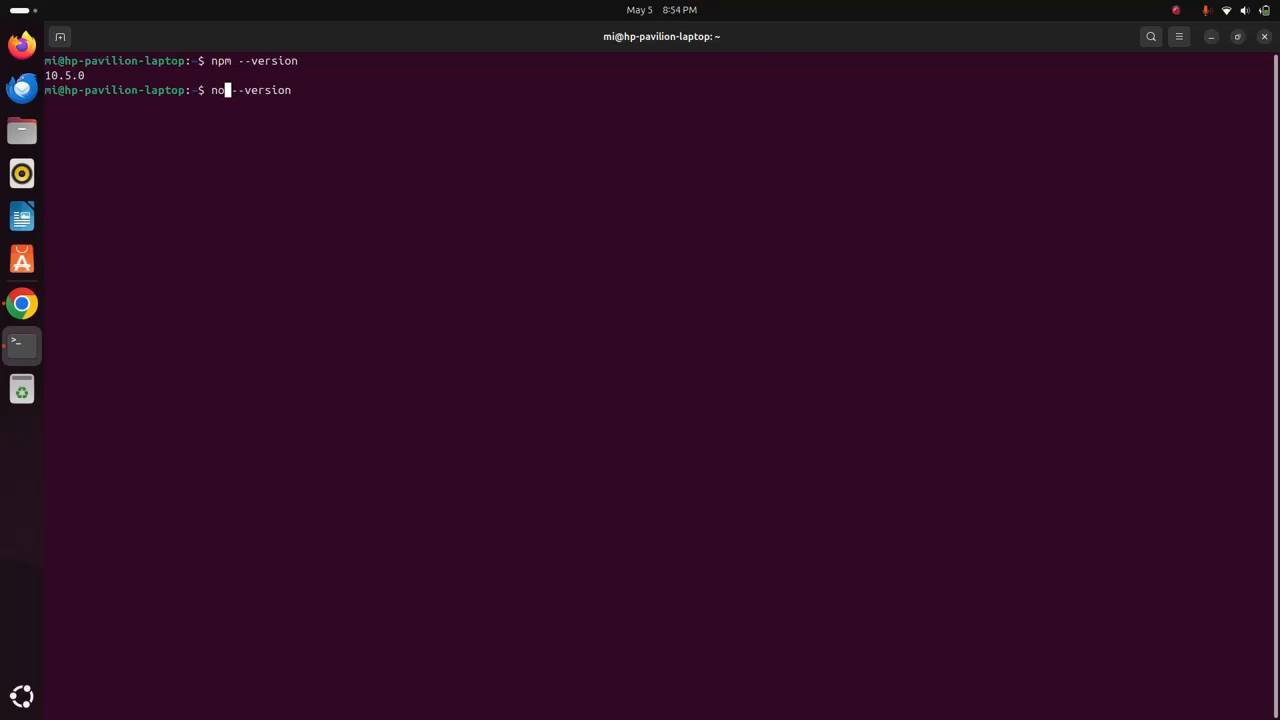
pyautogui.write('de')
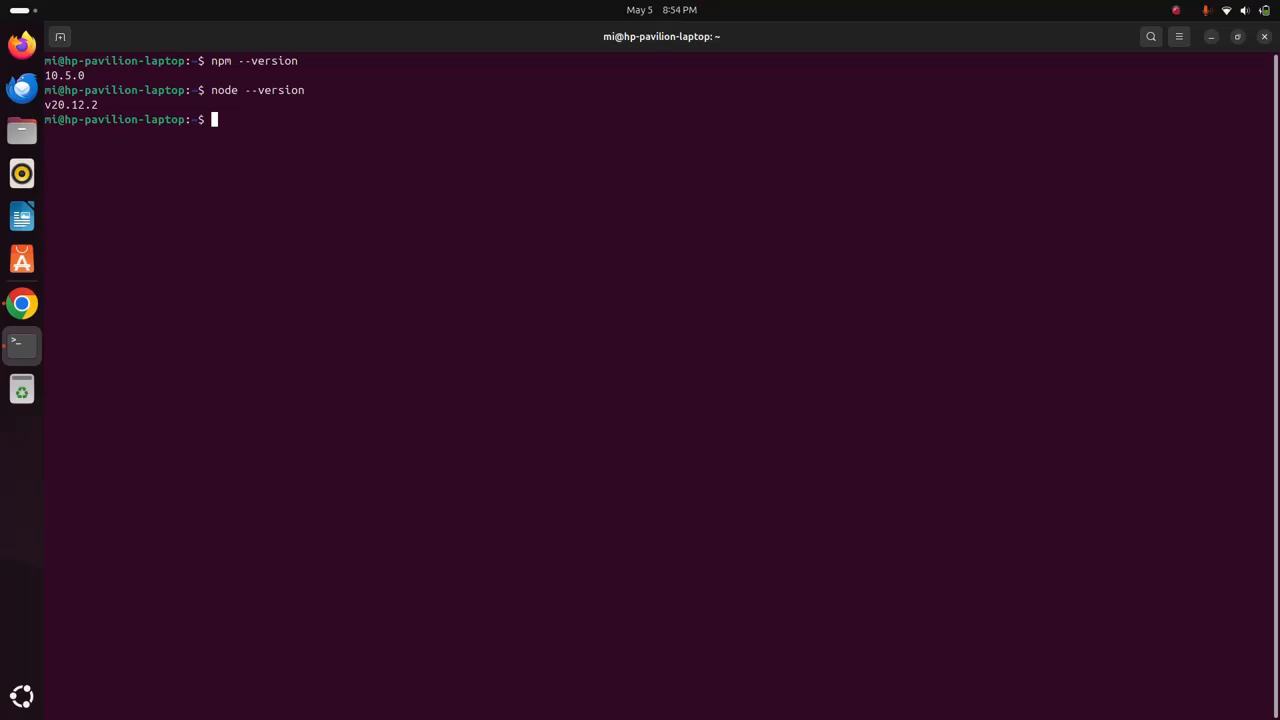
pyautogui.moveTo(796, 400)
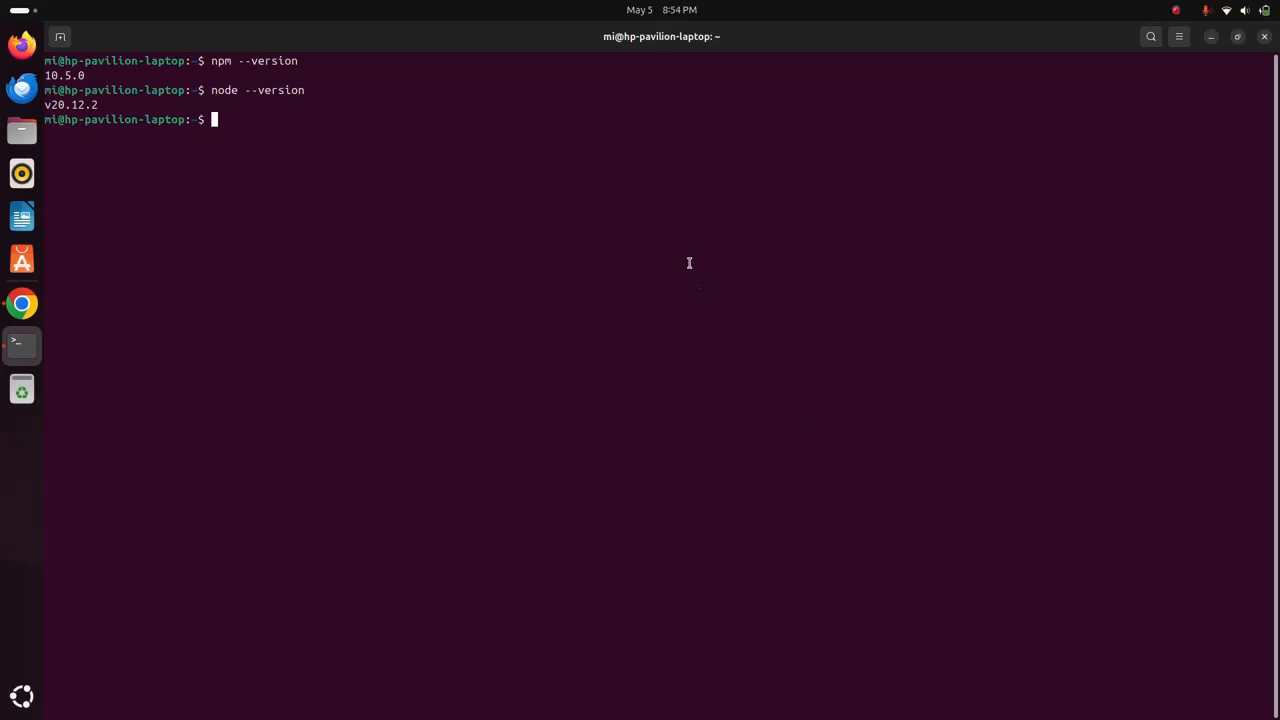
pyautogui.click(1210, 36)
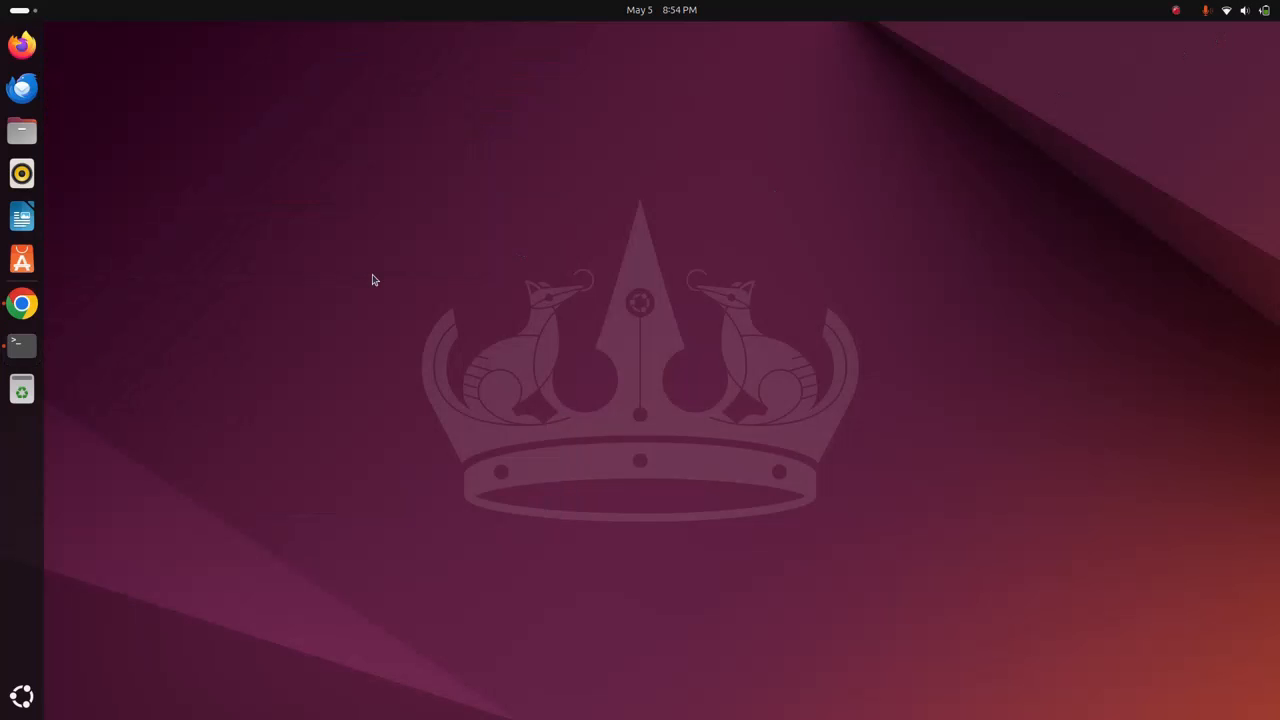
# Launch Chrome and reach Angular's local environment setup guide under Getting started.
pyautogui.click(22, 304)
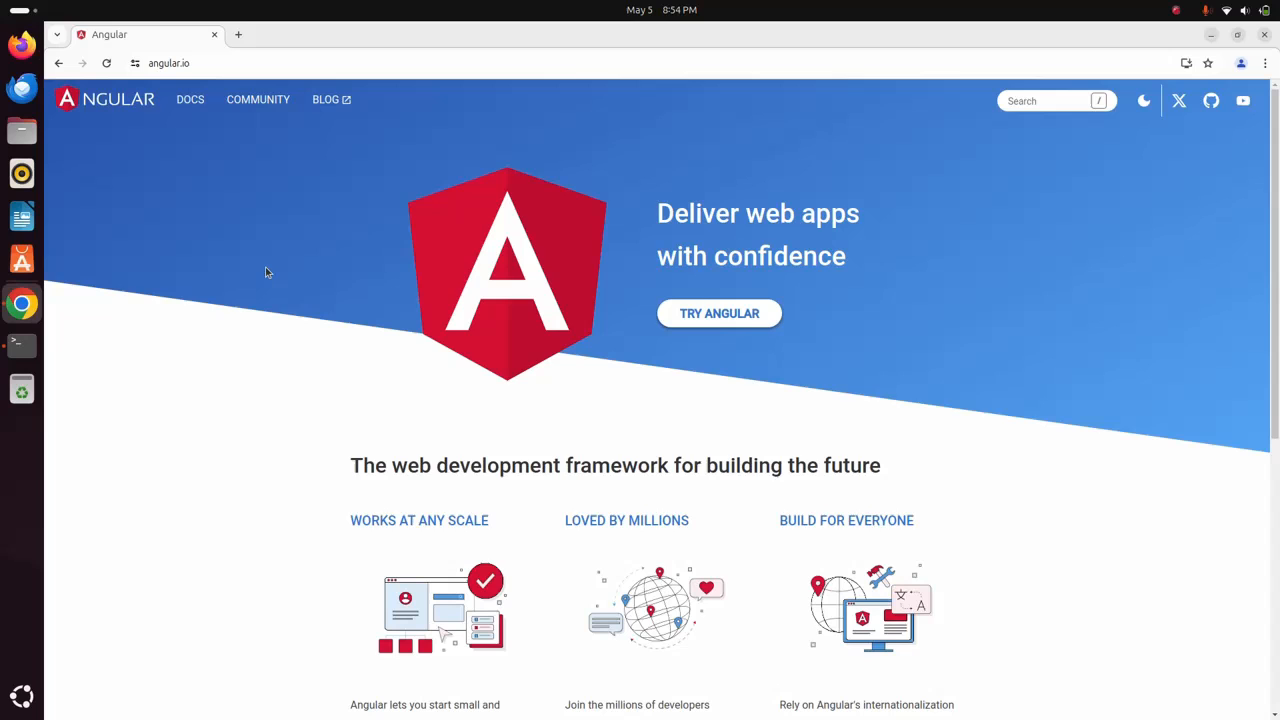
pyautogui.moveTo(190, 100)
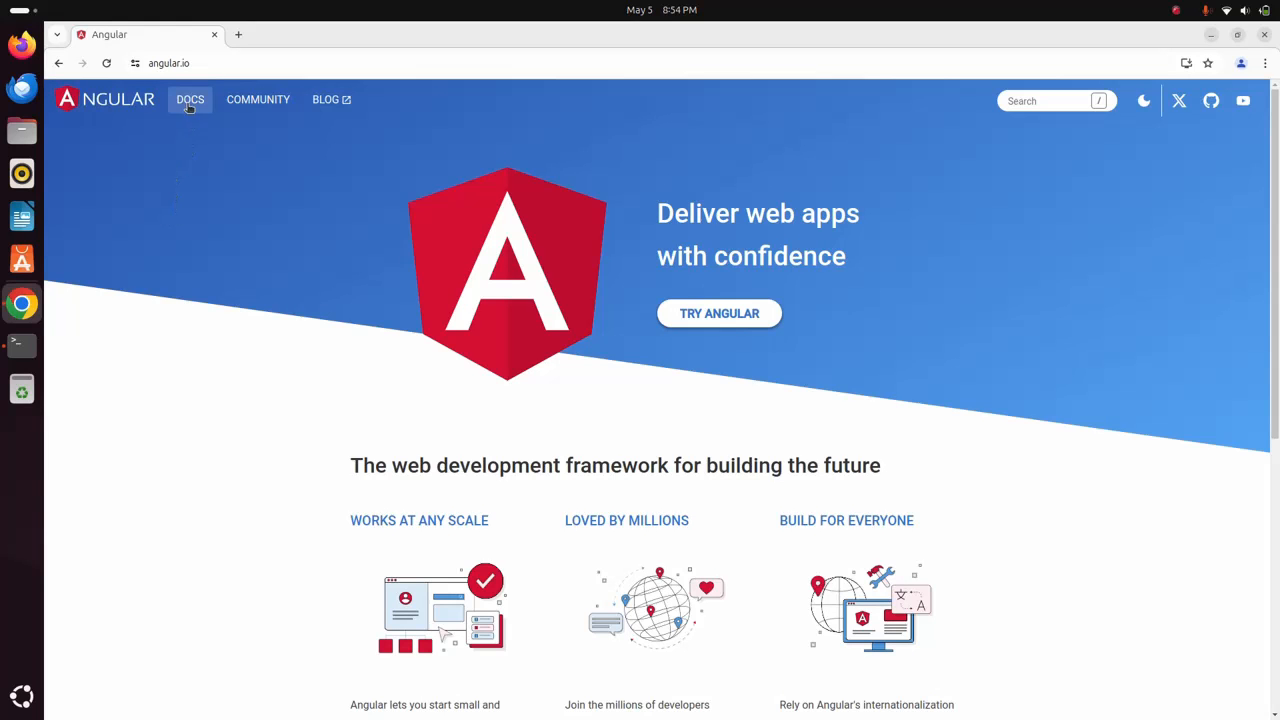
pyautogui.click(188, 100)
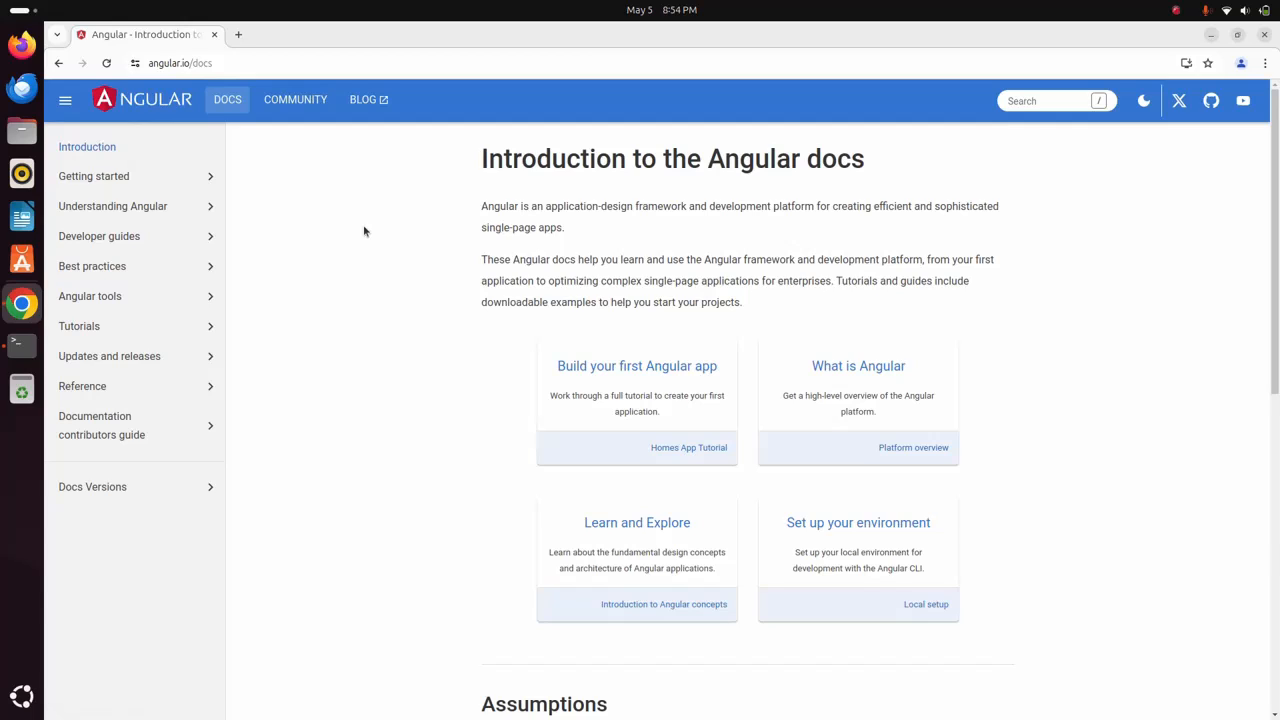
pyautogui.moveTo(94, 176)
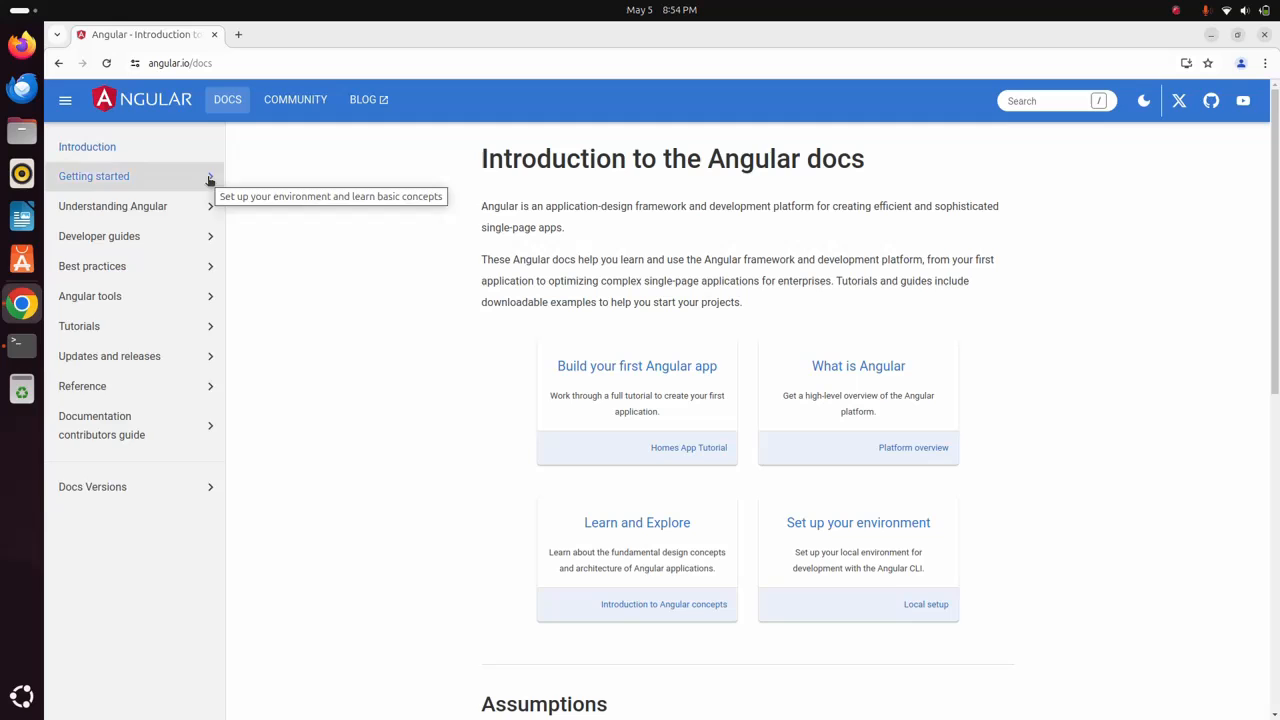
pyautogui.click(94, 176)
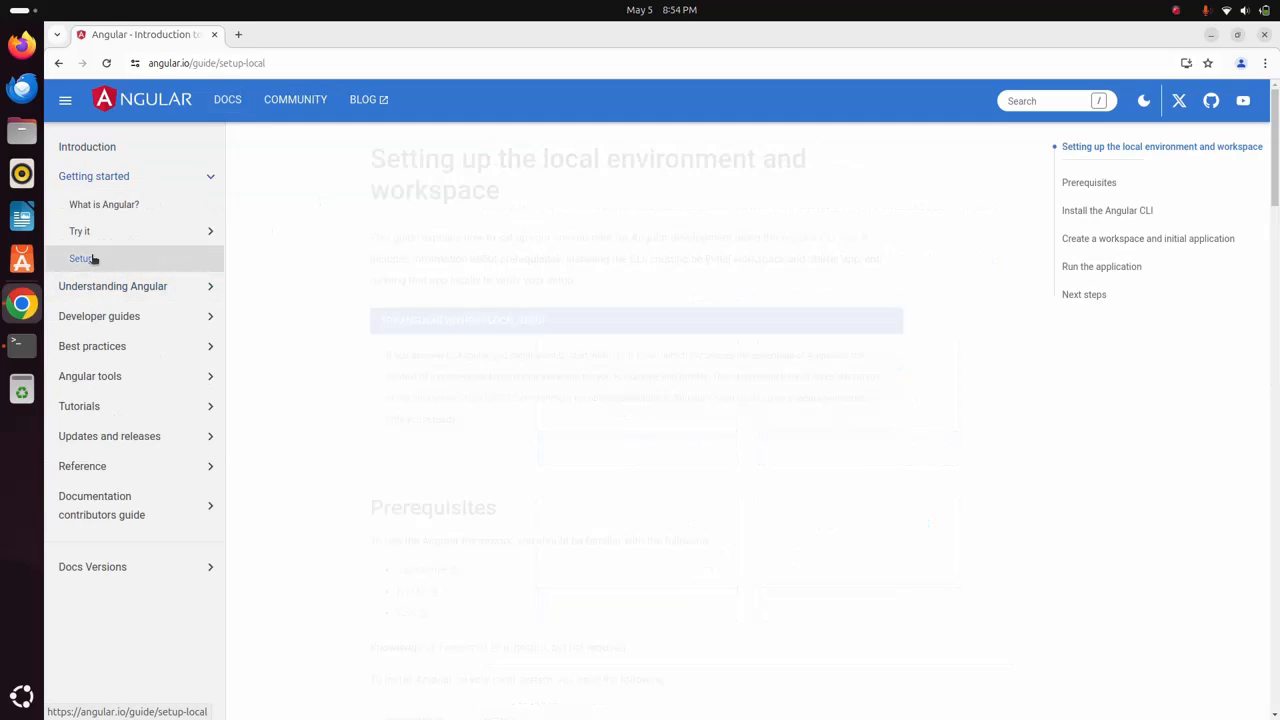
pyautogui.click(80, 258)
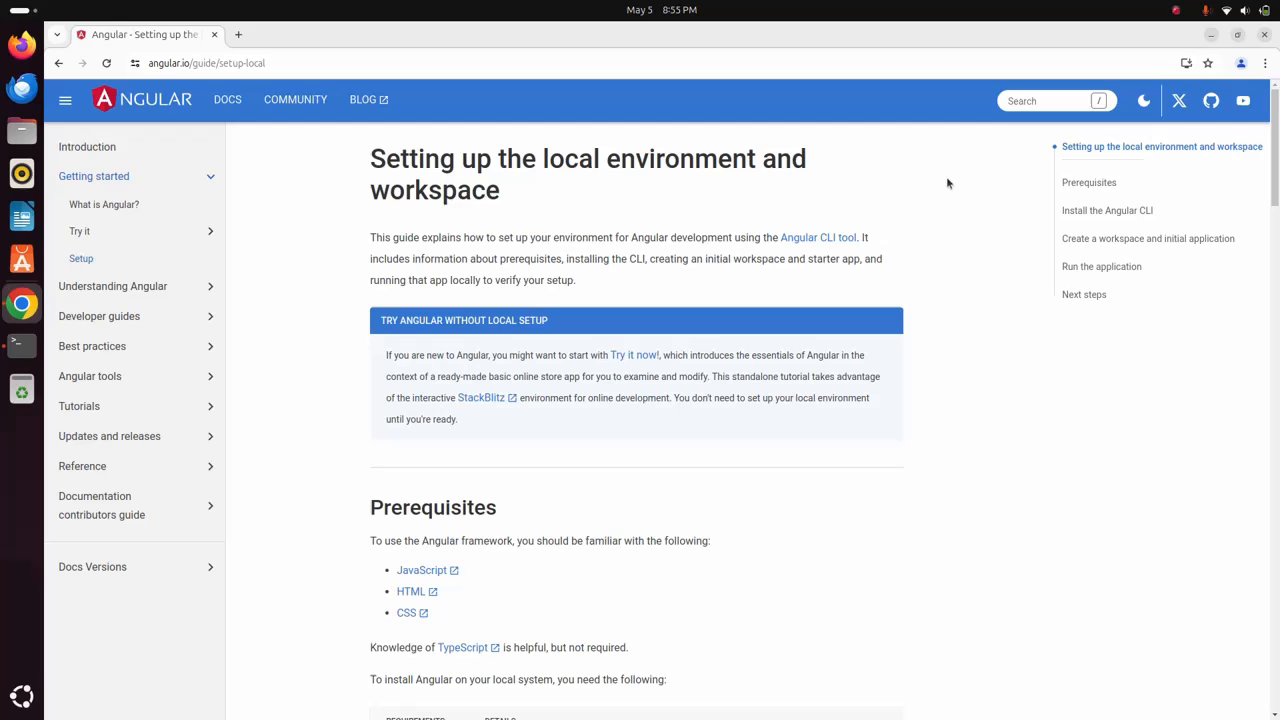
# Scroll the setup guide down to the Install the Angular CLI section.
pyautogui.scroll(-3)
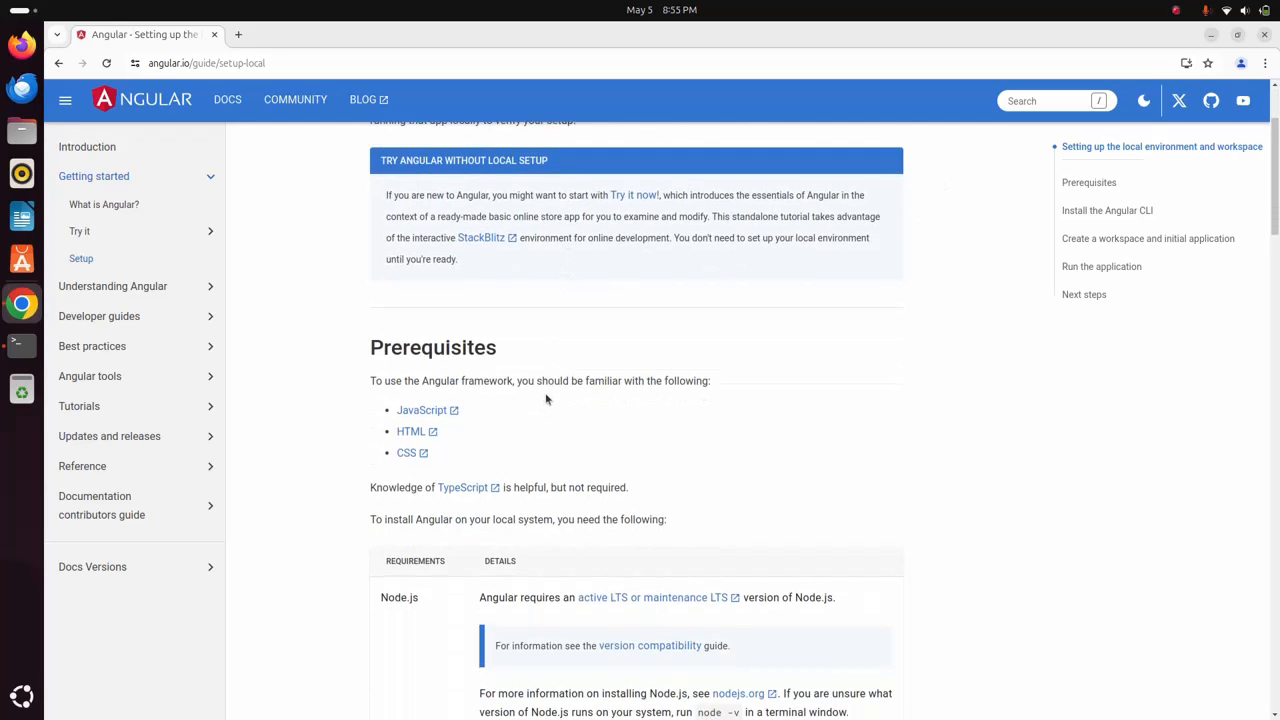
pyautogui.scroll(-3)
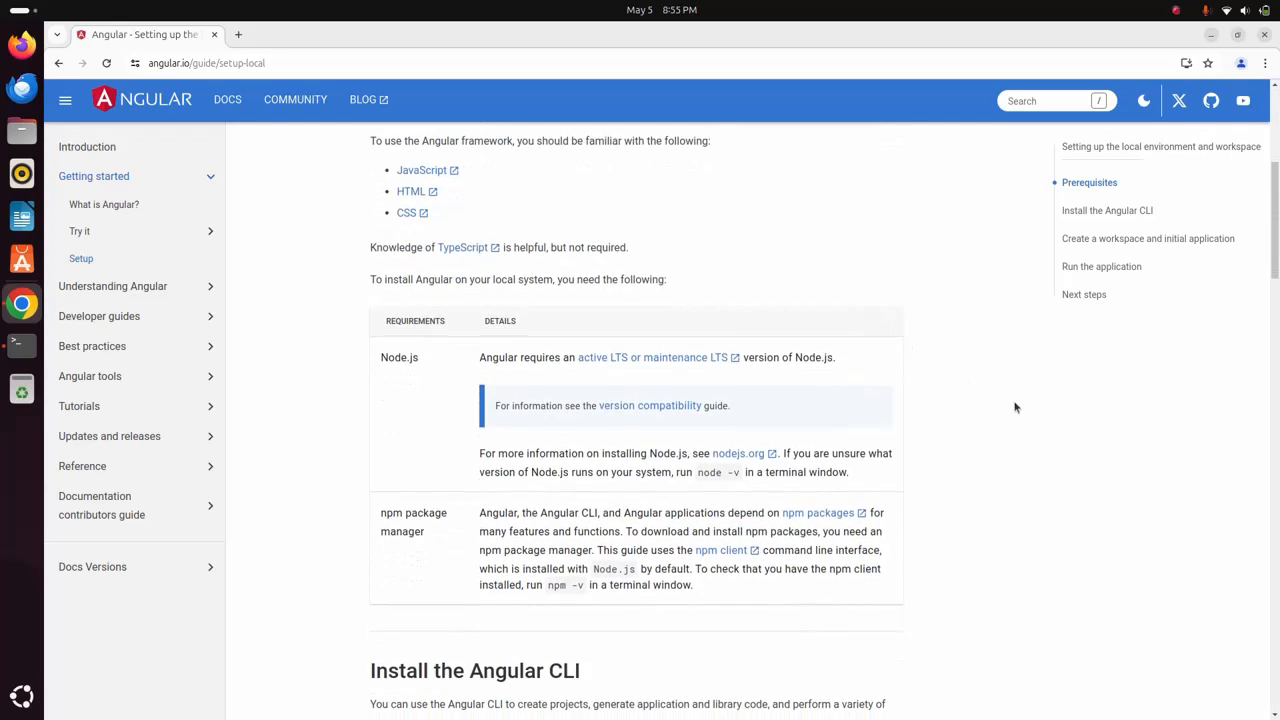
pyautogui.scroll(-3)
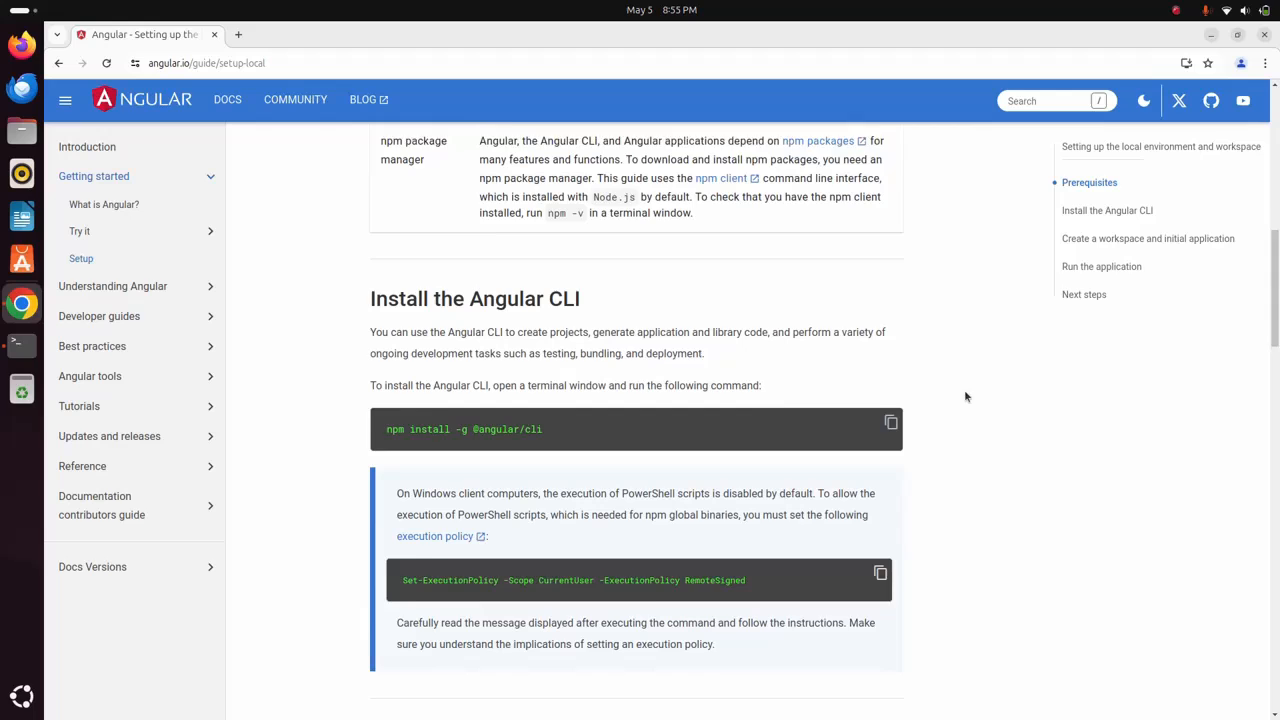
pyautogui.scroll(-3)
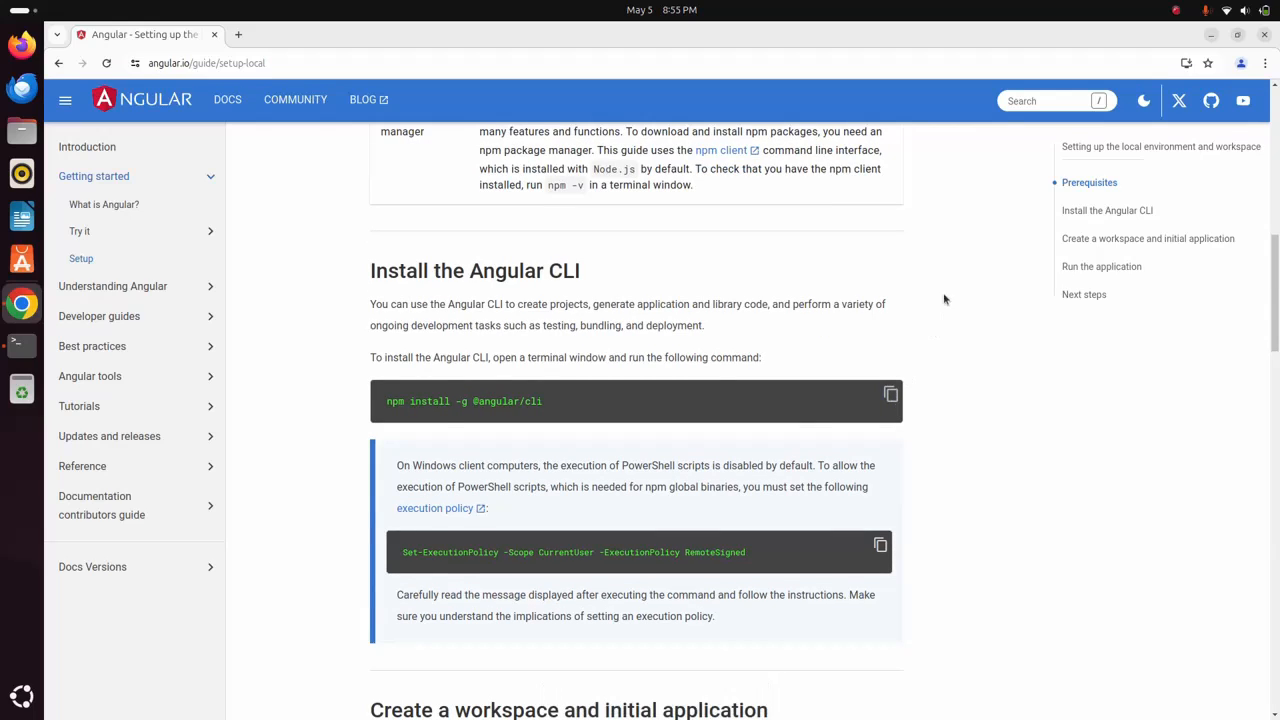
pyautogui.moveTo(960, 244)
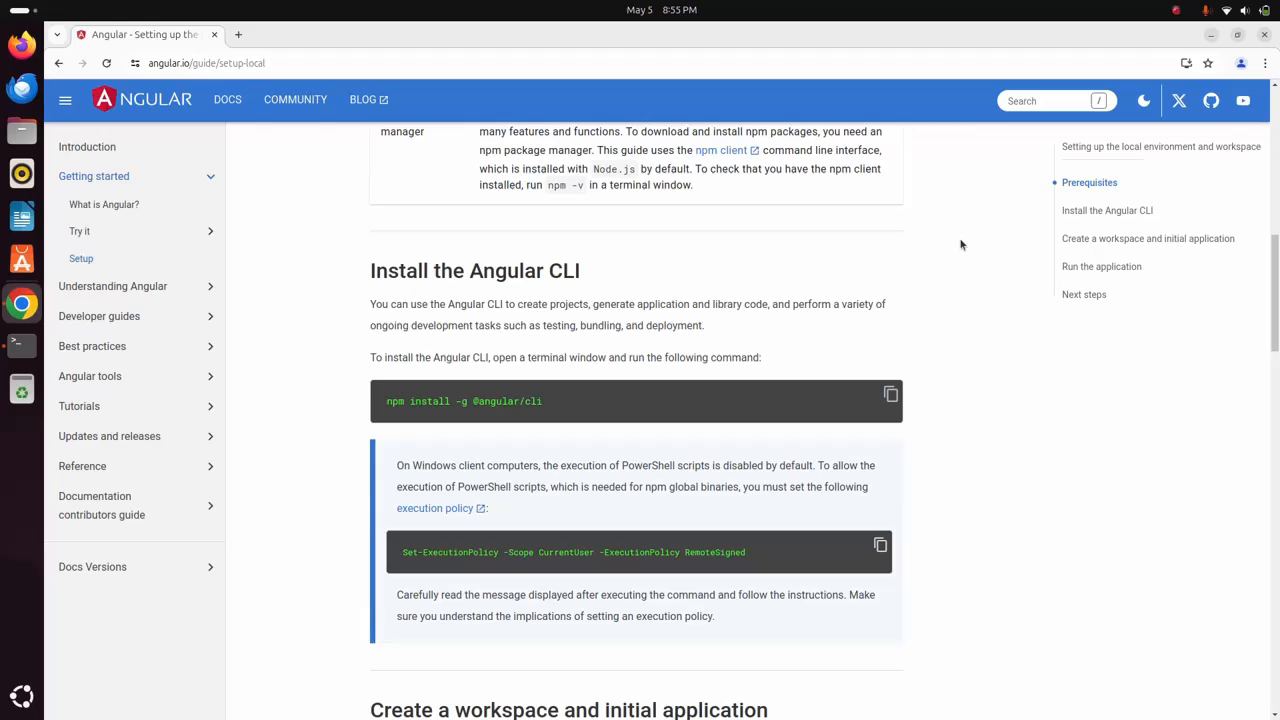
pyautogui.moveTo(780, 364)
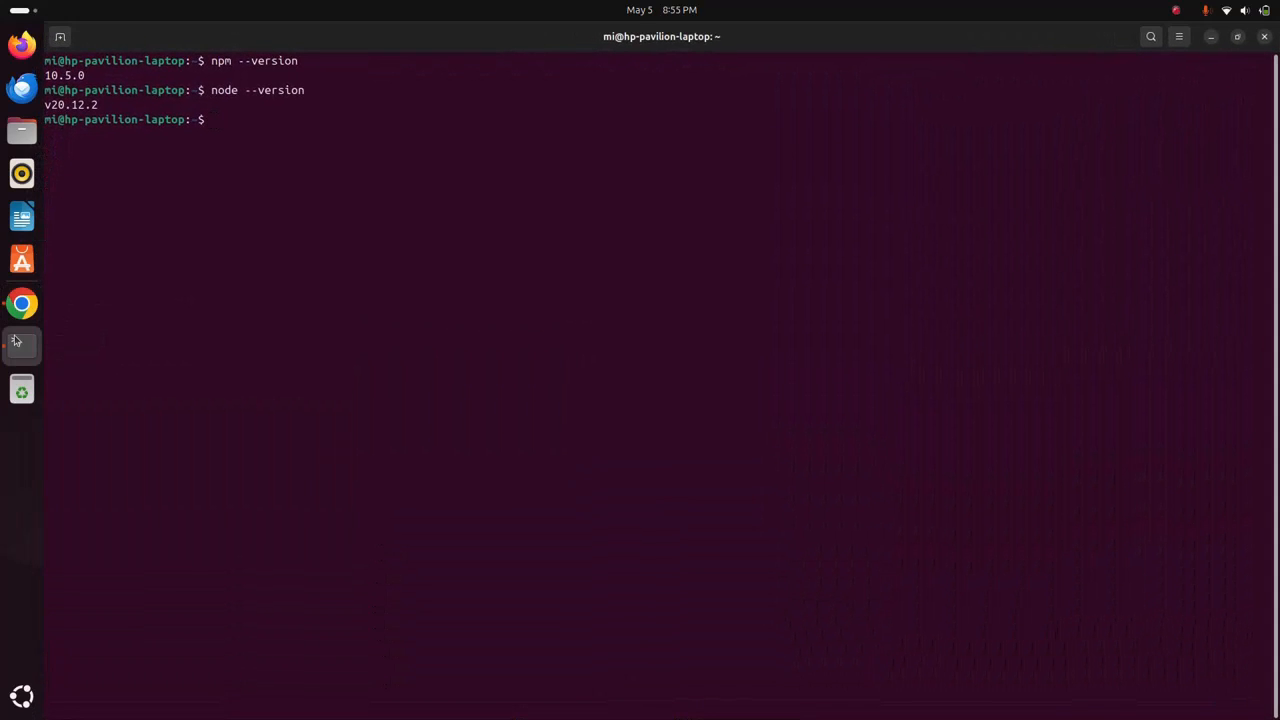
# Paste the npm install command, prefix it with sudo and run it.
pyautogui.rightClick(468, 200)
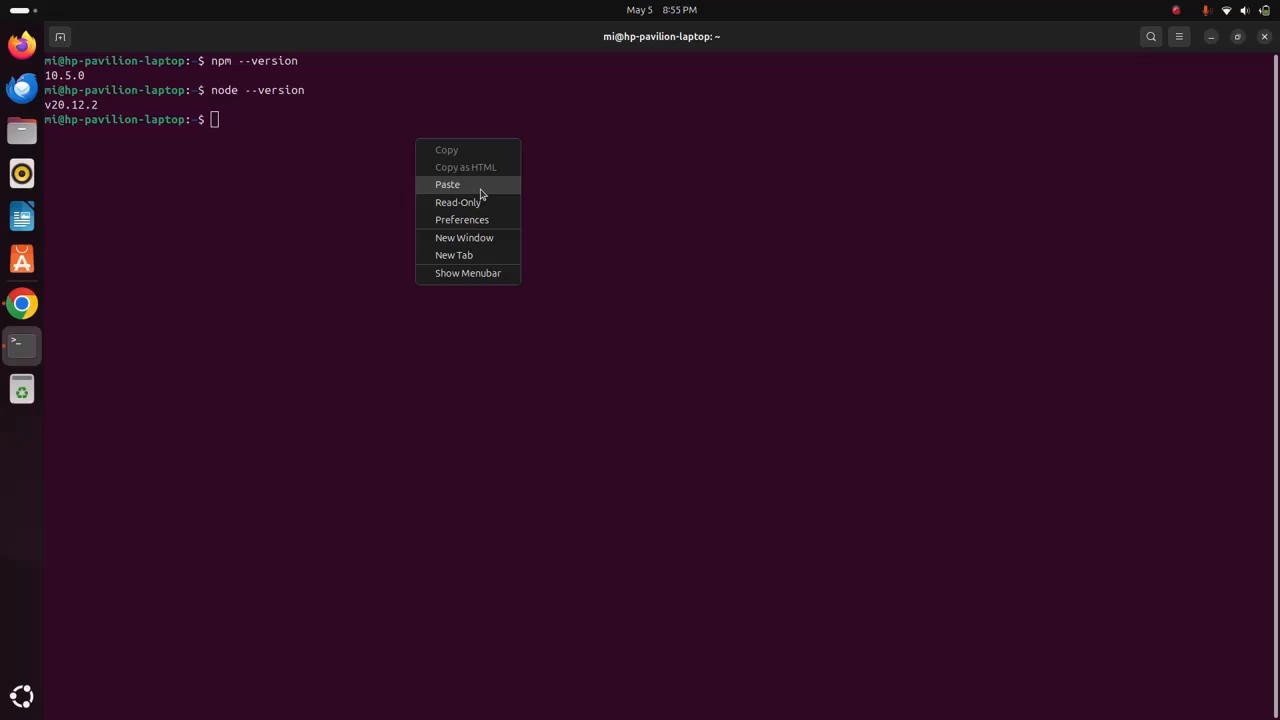
pyautogui.click(448, 184)
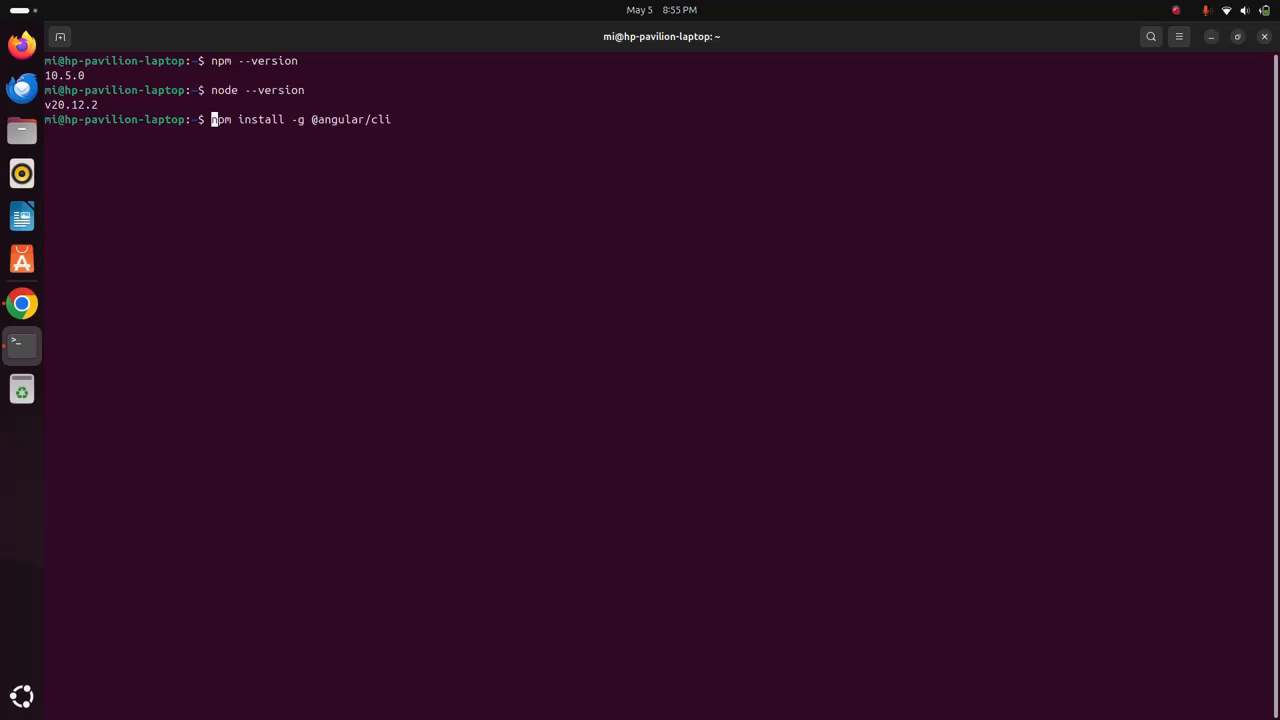
pyautogui.write('sudo')
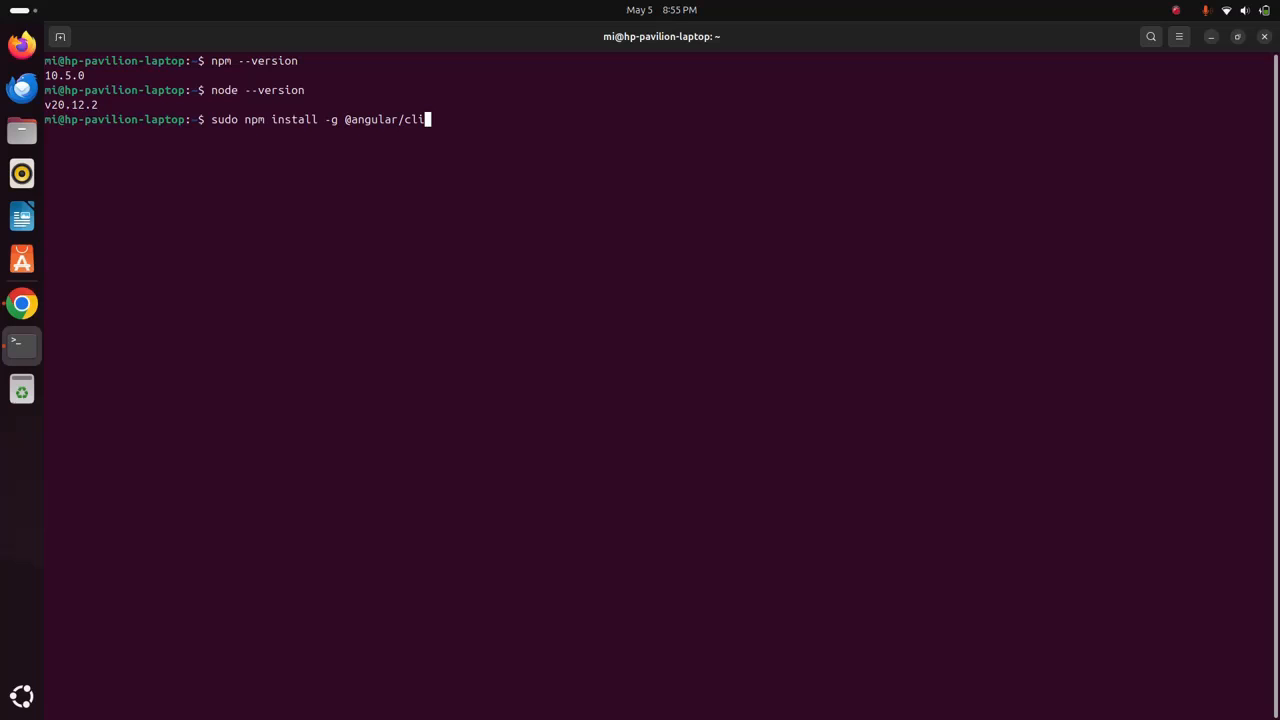
pyautogui.press('Return')
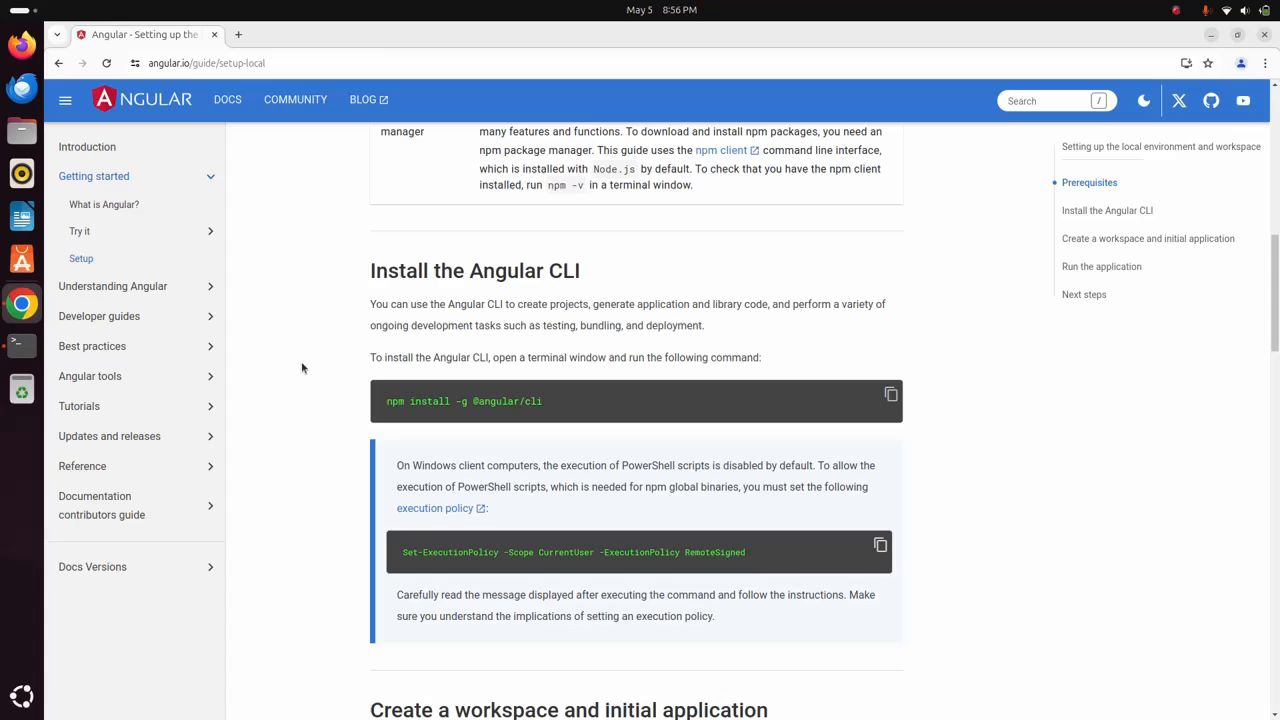
pyautogui.moveTo(264, 556)
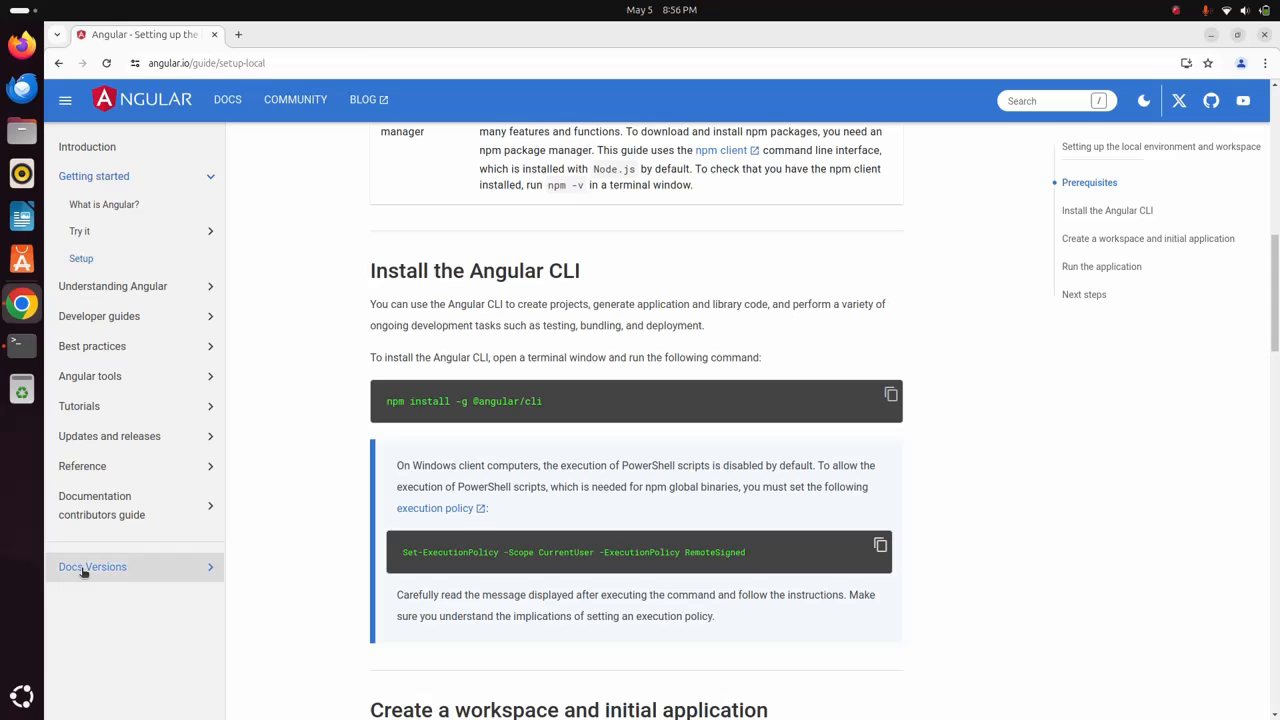
# Switch the Angular docs to v15 via Docs Versions, then return to the terminal.
pyautogui.click(92, 568)
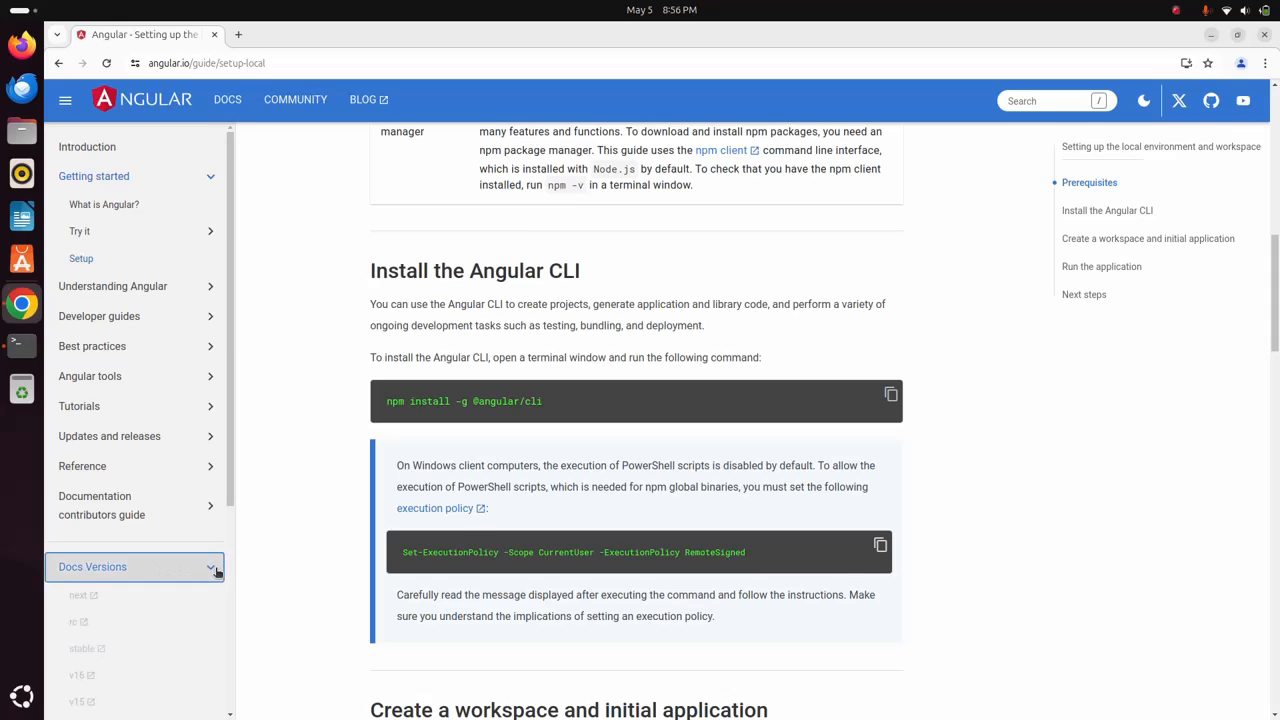
pyautogui.click(134, 566)
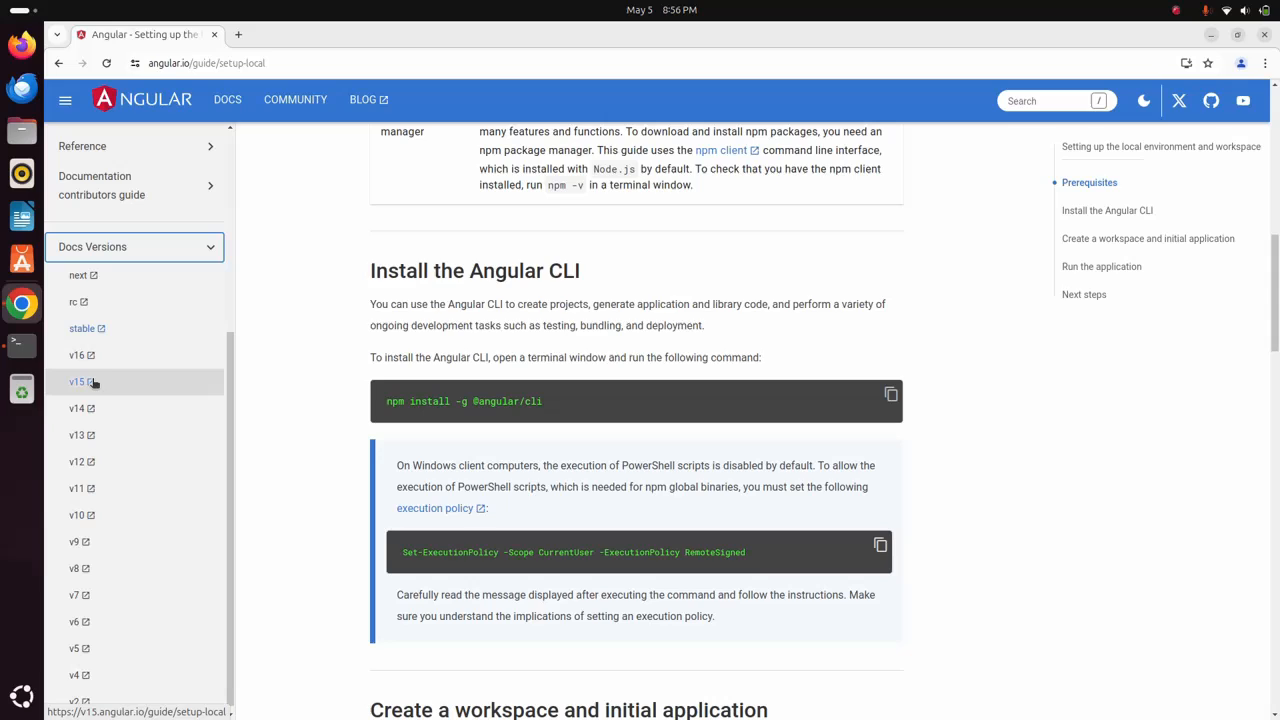
pyautogui.moveTo(78, 382)
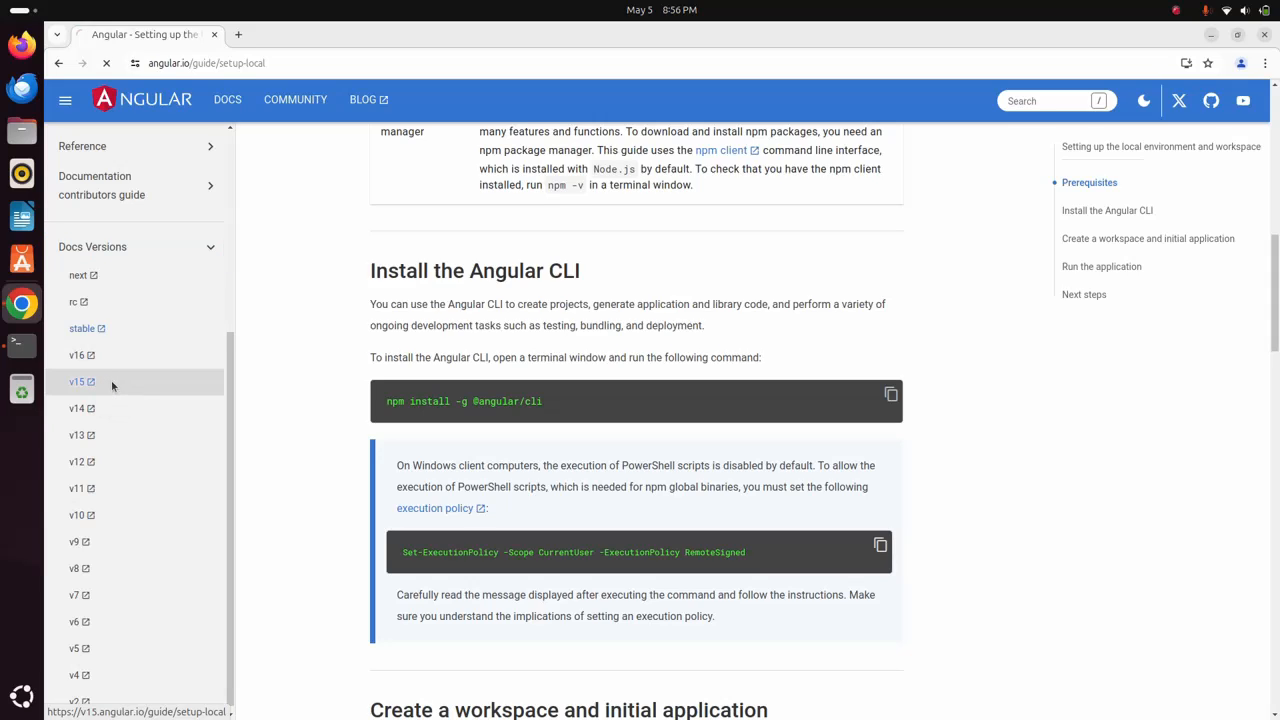
pyautogui.click(76, 380)
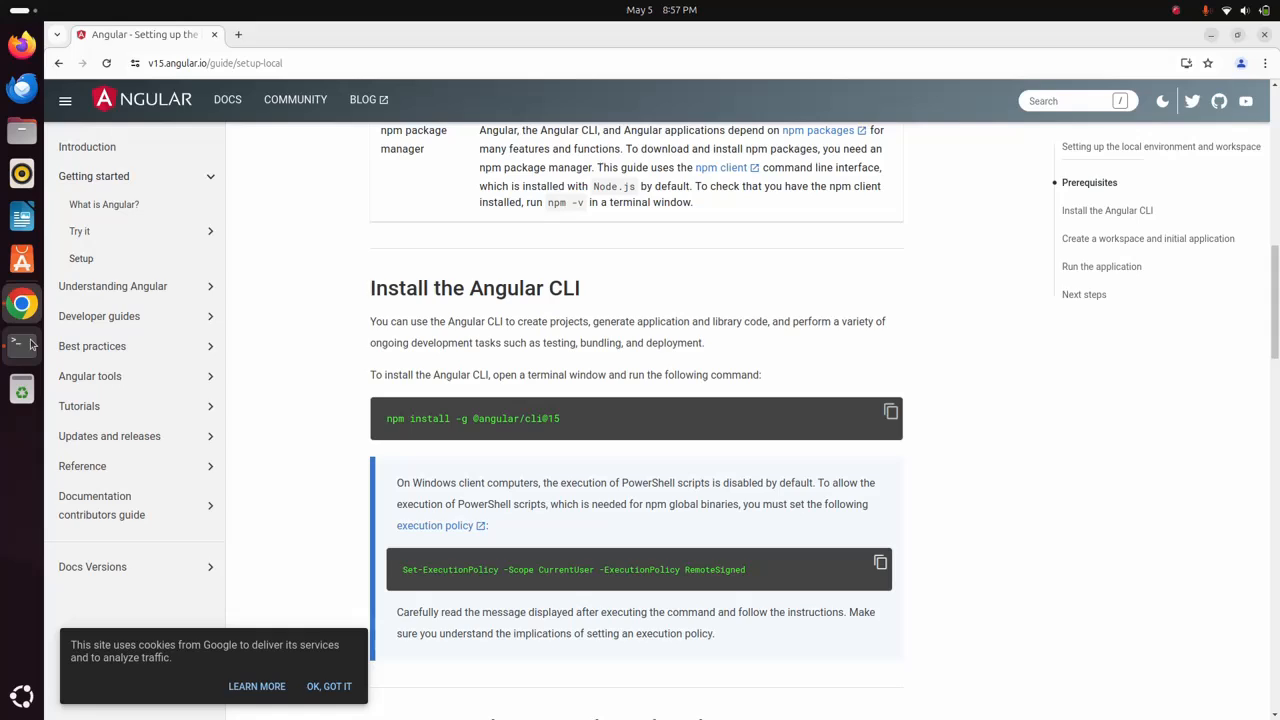
pyautogui.click(22, 344)
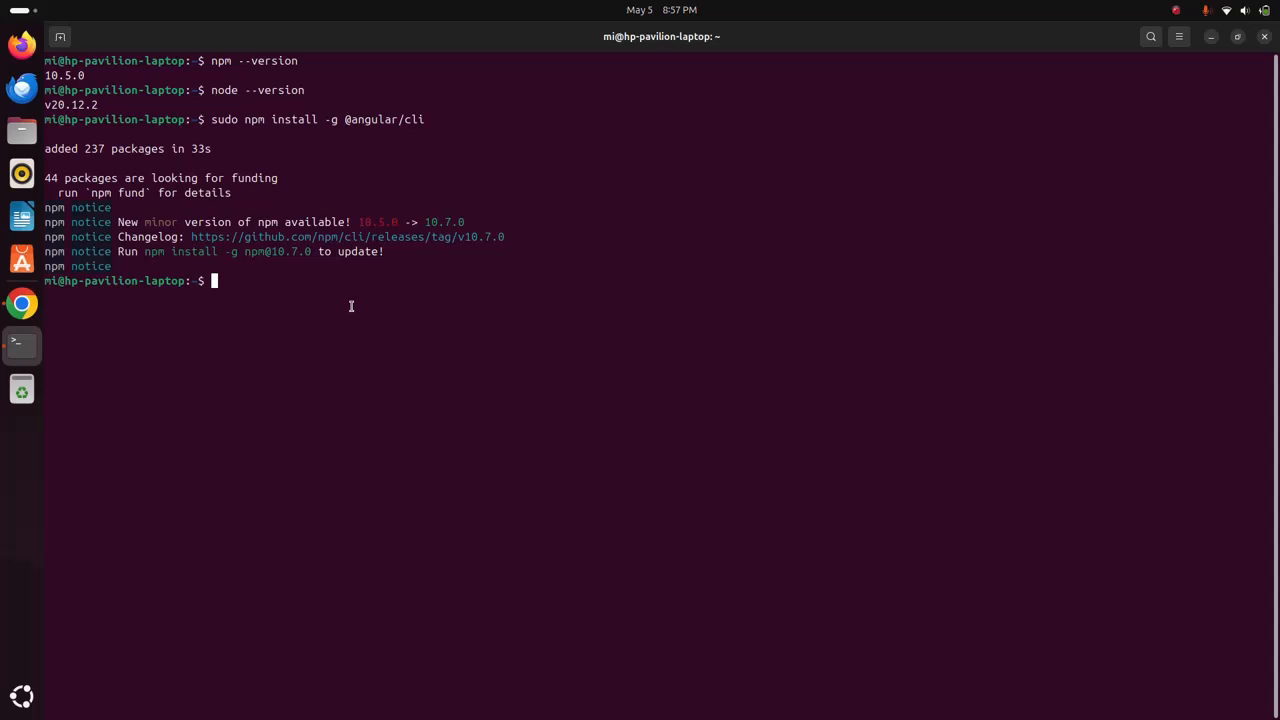
# Run ng version and answer y to enable Angular CLI autocompletion in .bashrc.
pyautogui.write('a')
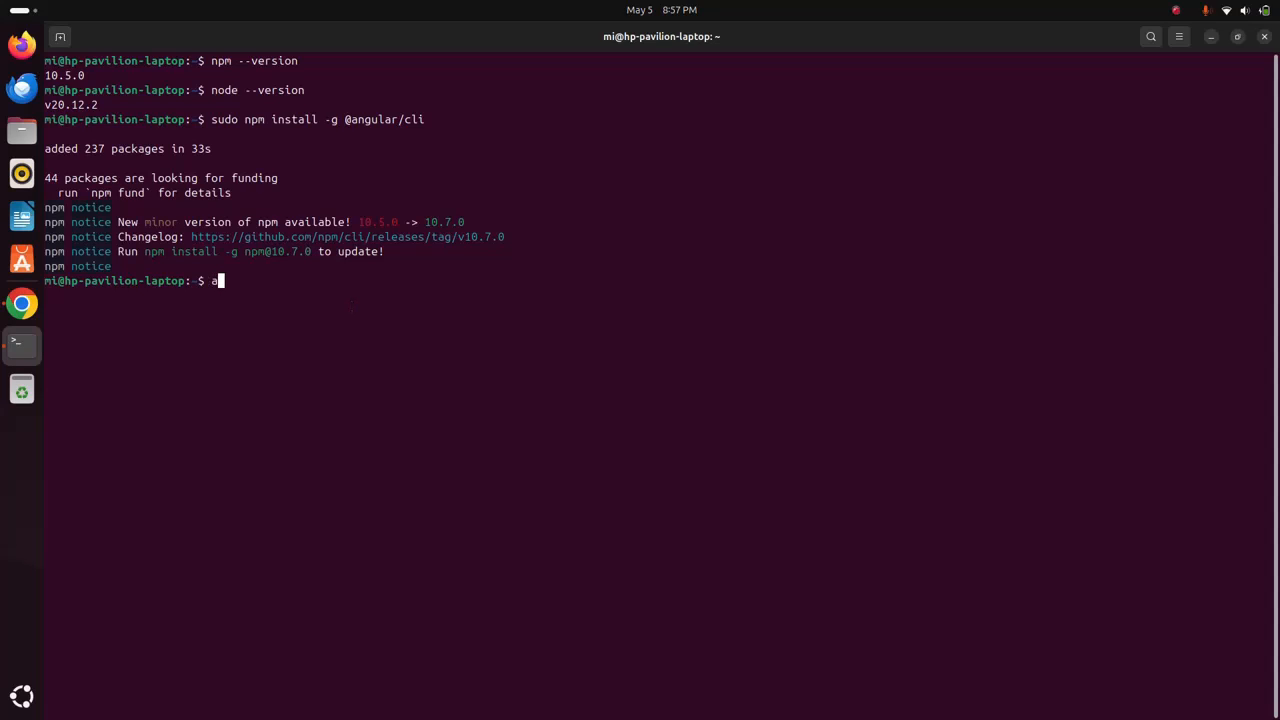
pyautogui.write('g version')
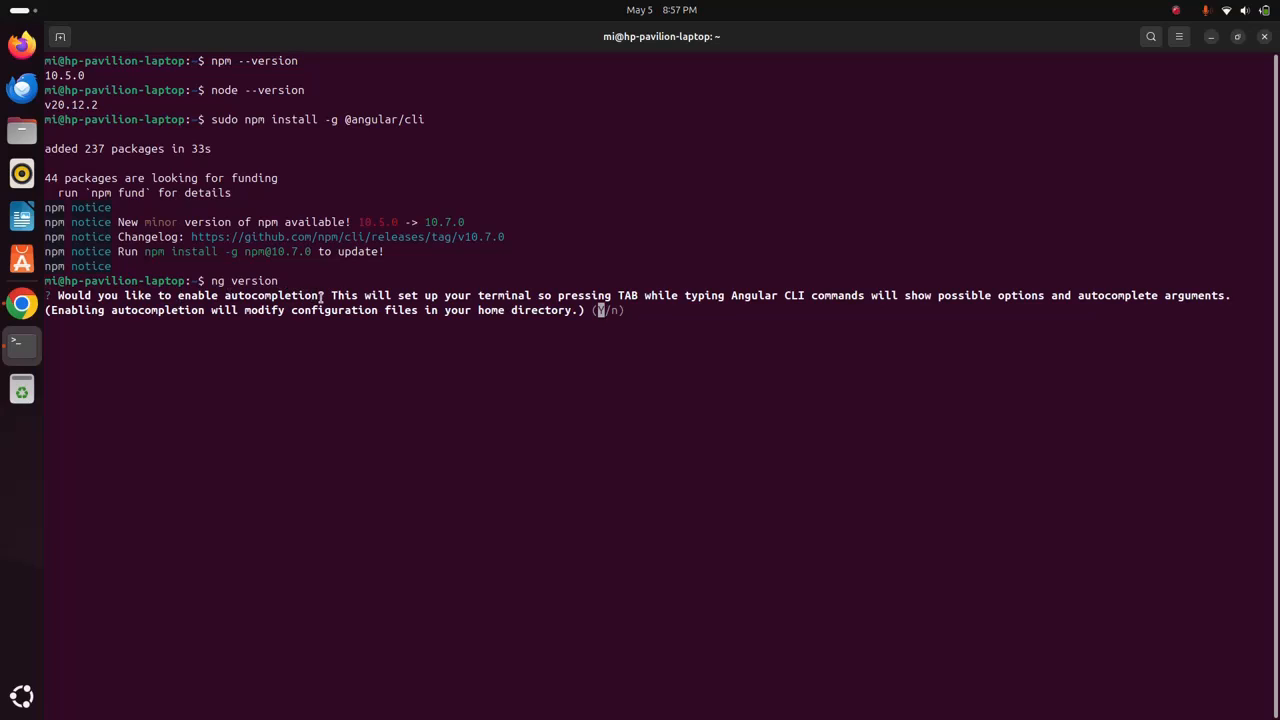
pyautogui.write('y')
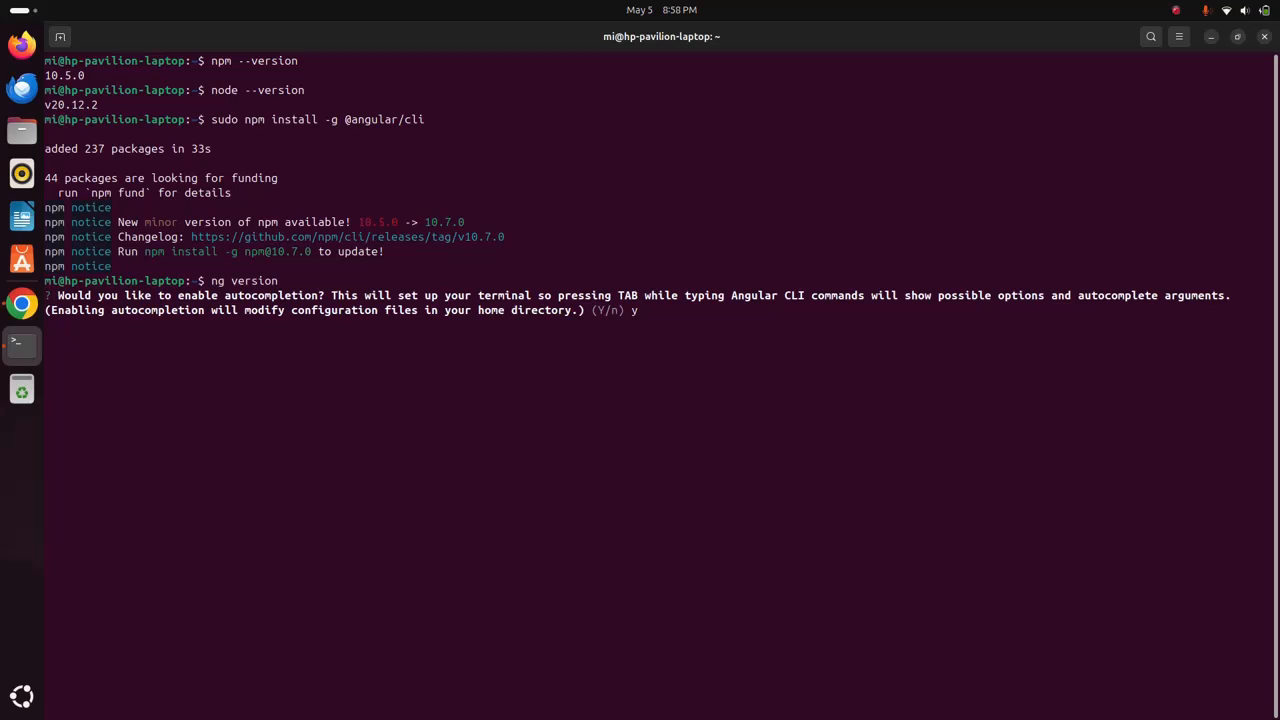
pyautogui.moveTo(608, 308)
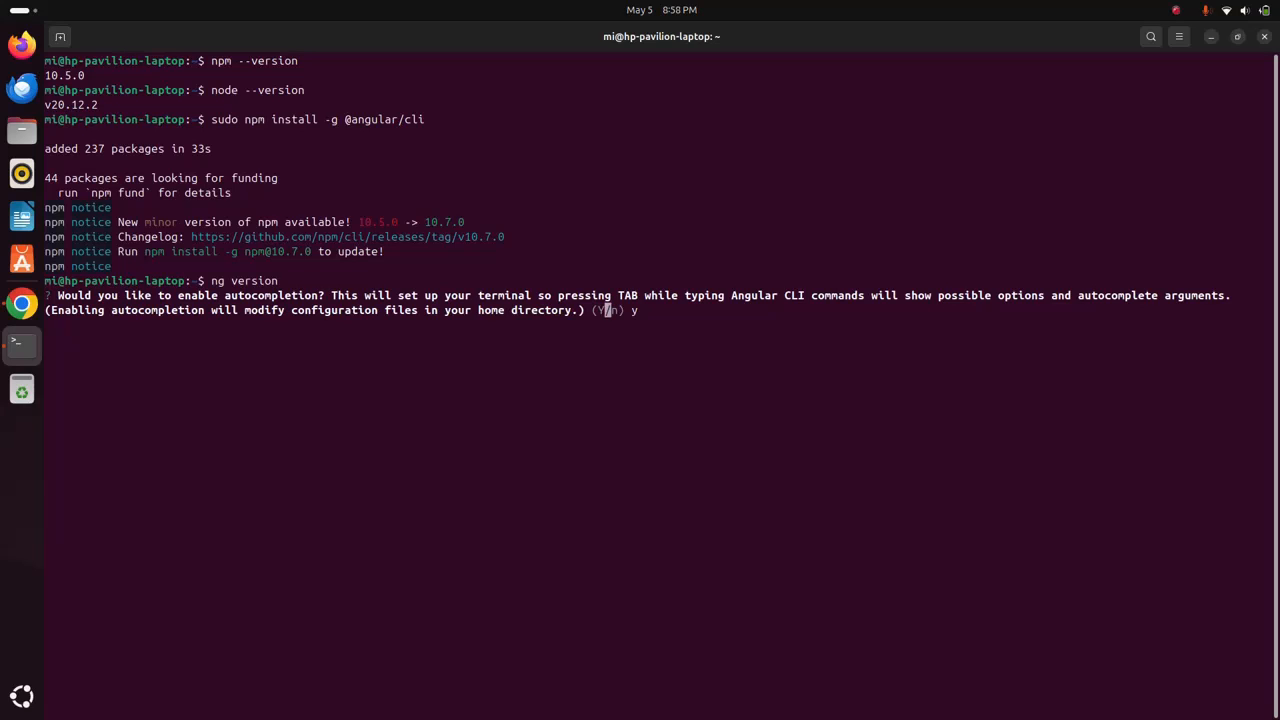
pyautogui.press('Return')
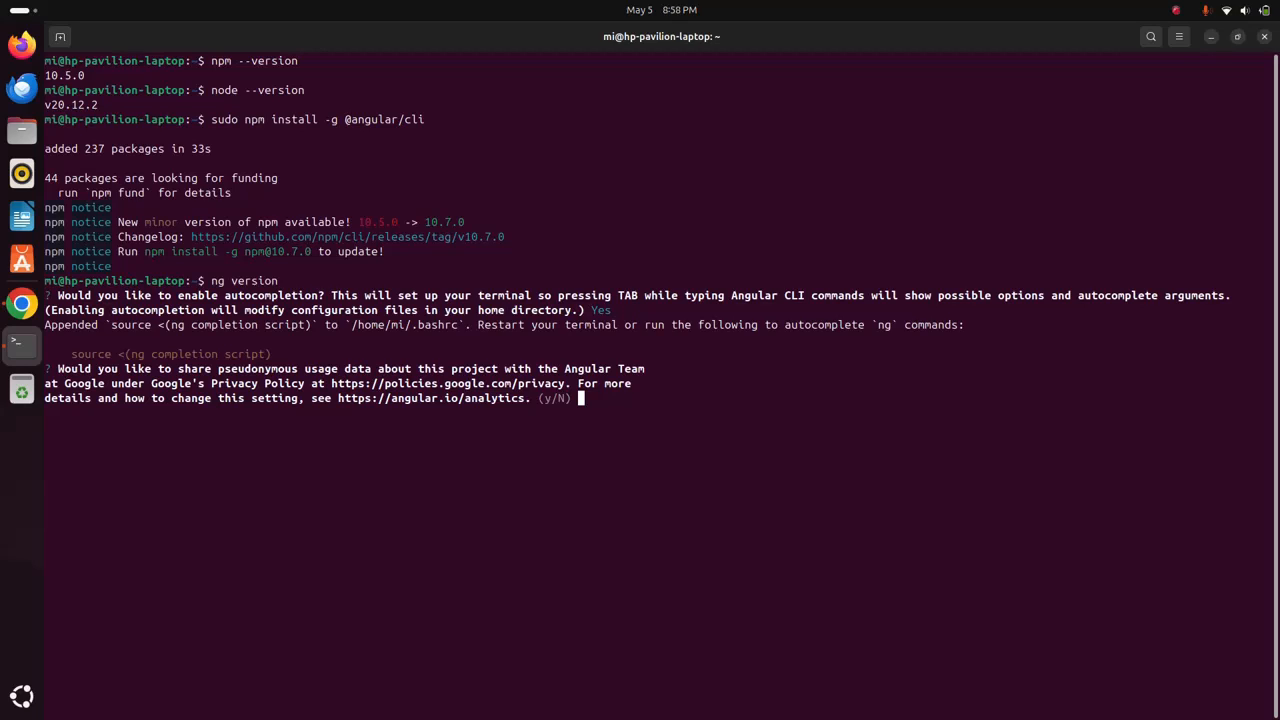
# Answer N to analytics sharing so ng version reports Angular CLI 17.3.6.
pyautogui.write('N')
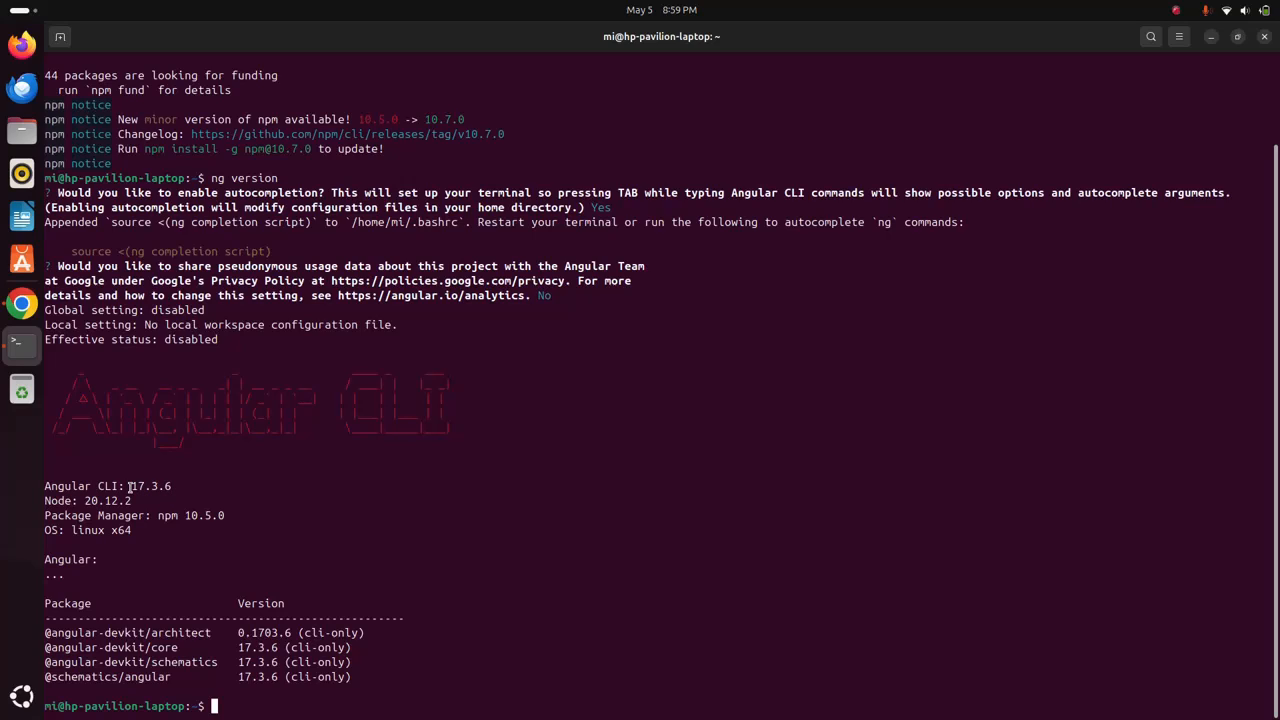
pyautogui.moveTo(472, 686)
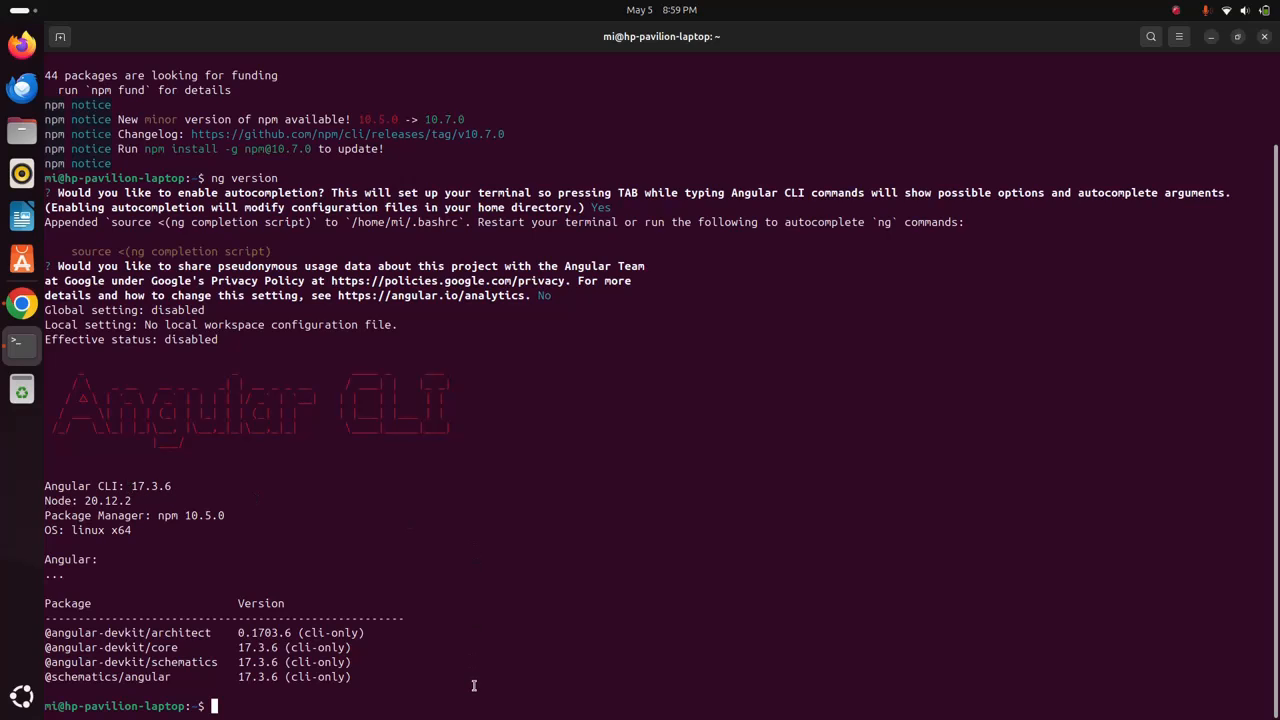